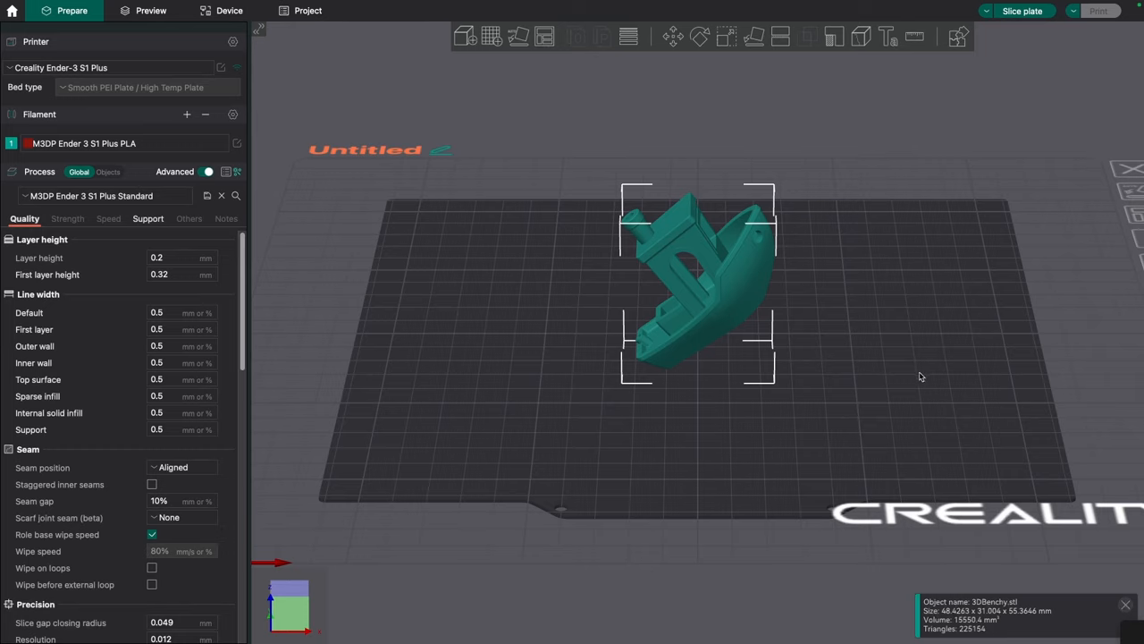
mouse_move(786, 417)
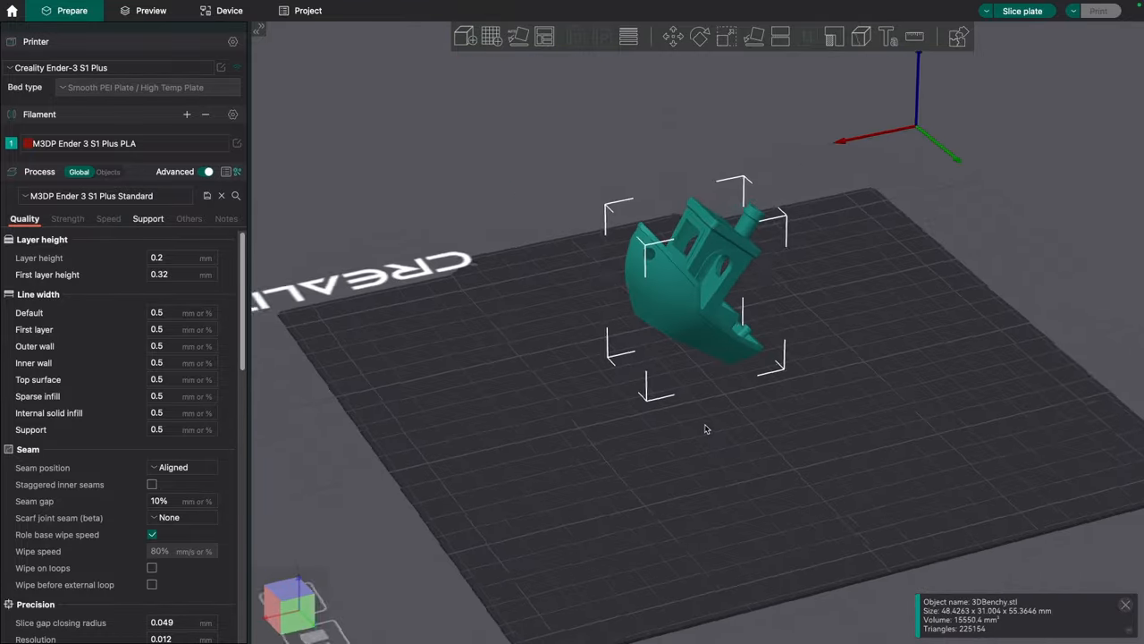
Slice the tipped Benchy with Tree(auto) supports and orbit the preview of the branches
left_click_drag(706, 429, 765, 407)
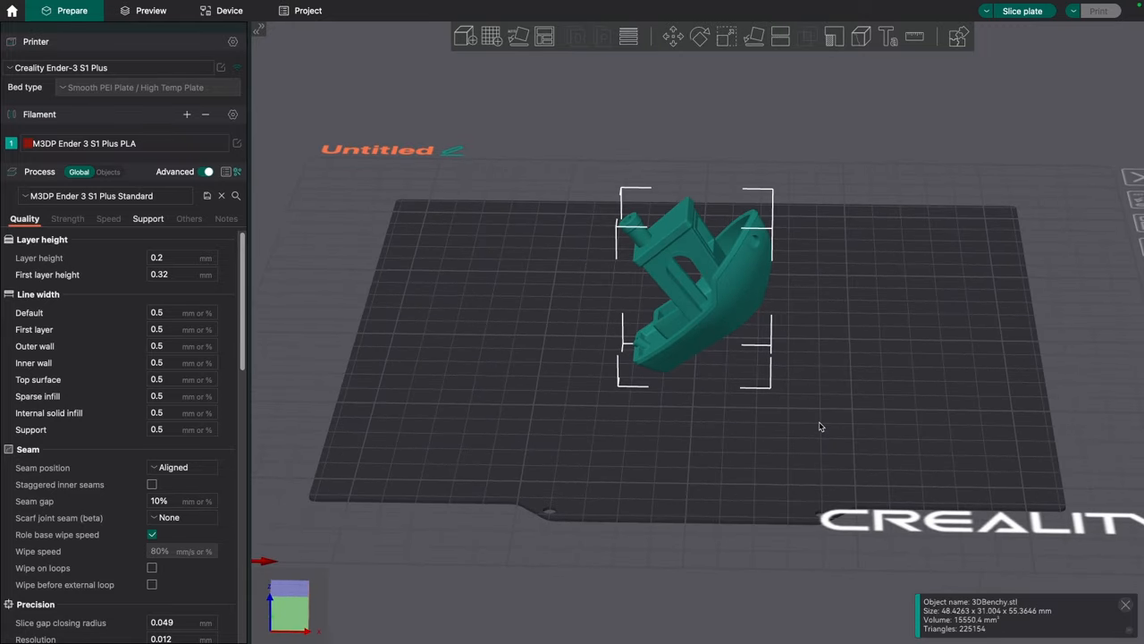
left_click(188, 219)
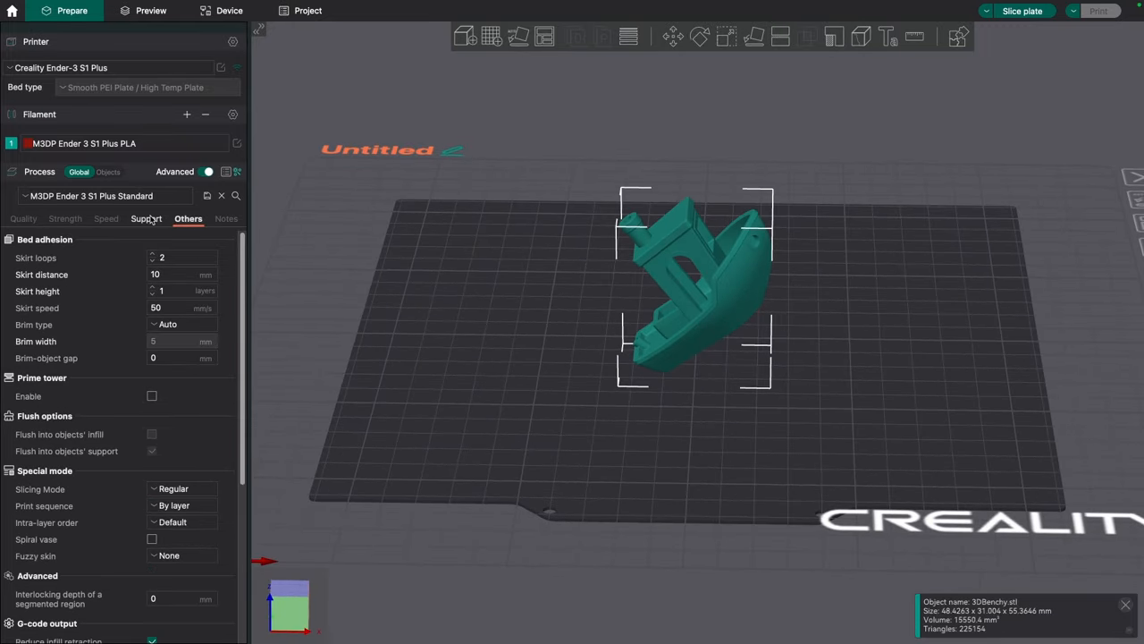
left_click(147, 218)
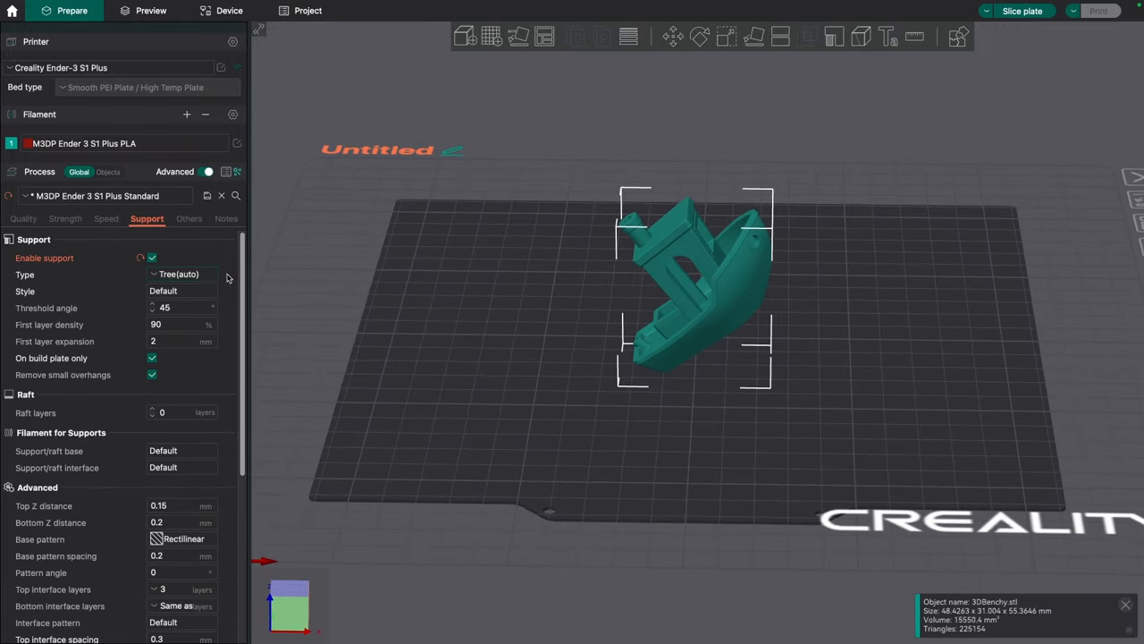
left_click(1022, 10)
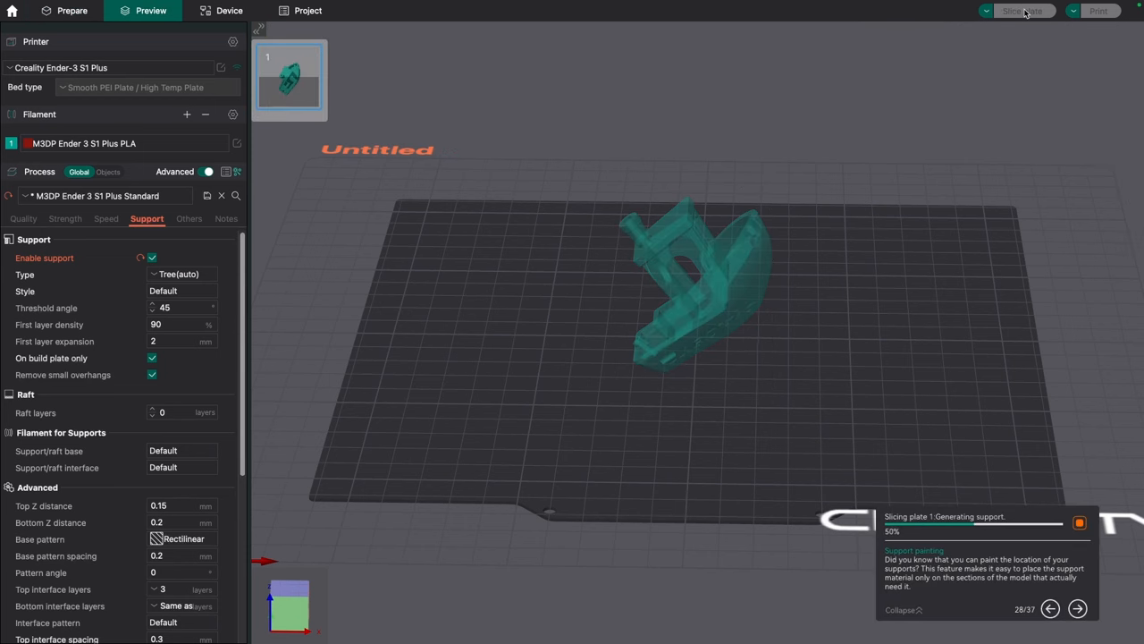
left_click(1021, 10)
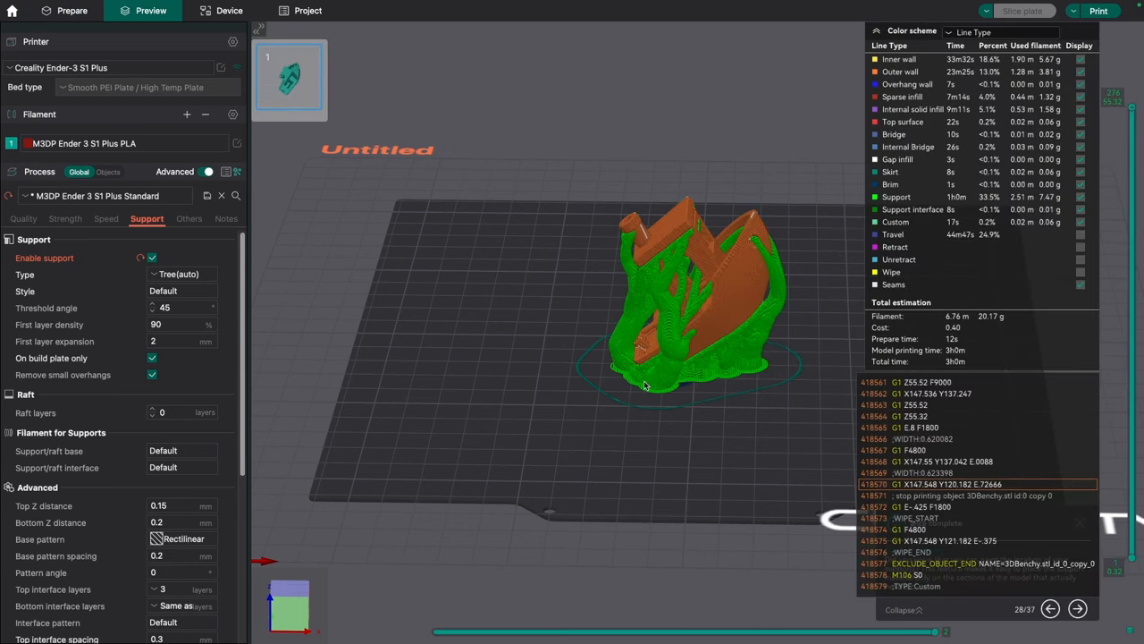
left_click_drag(643, 385, 714, 396)
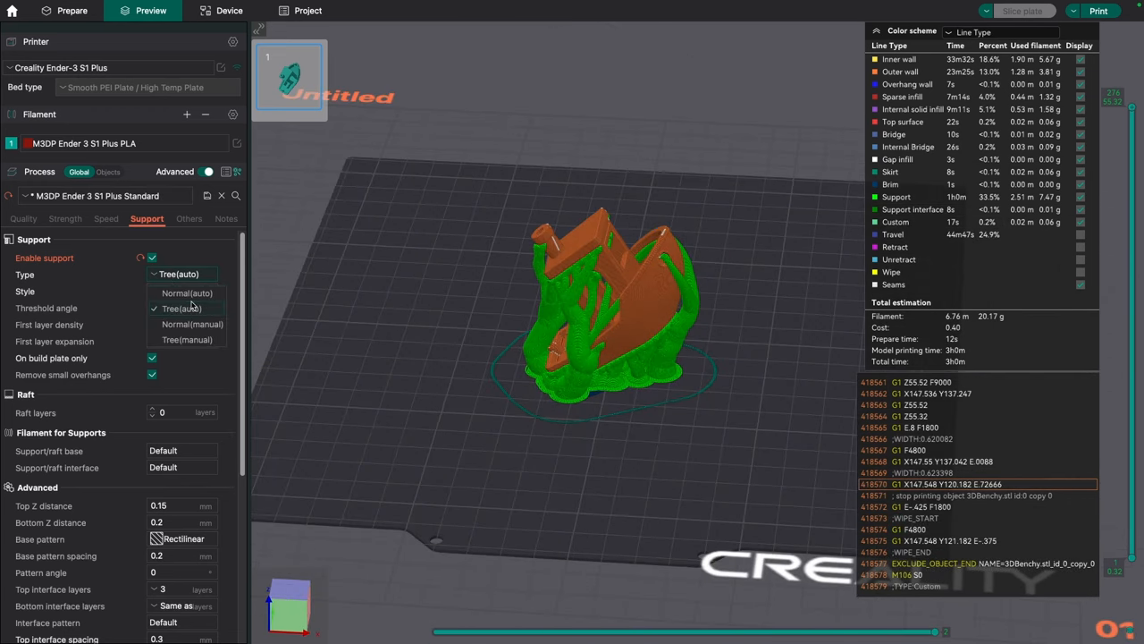
Switch supports to Normal(auto), re-slice, and orbit around the block-like support walls
left_click(186, 292)
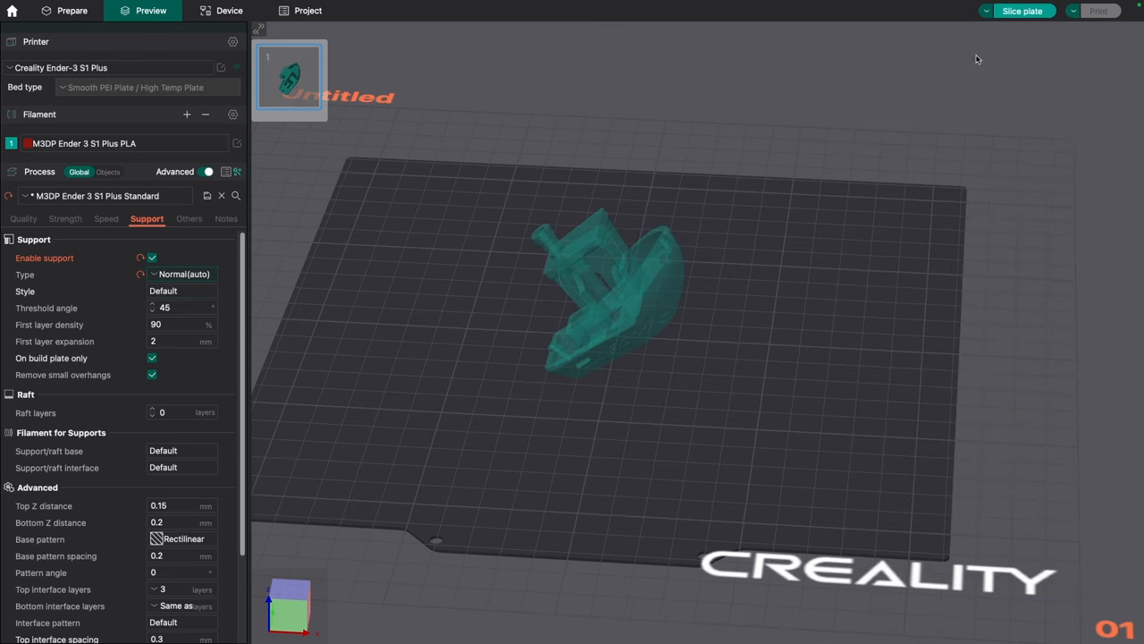
left_click(1021, 11)
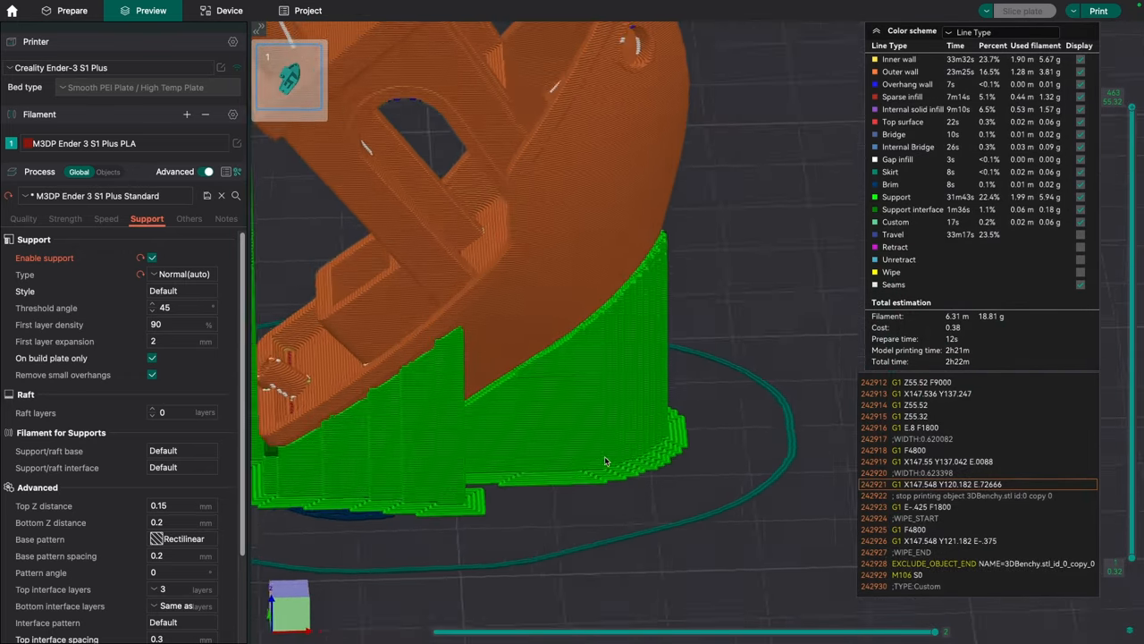
left_click_drag(605, 461, 611, 451)
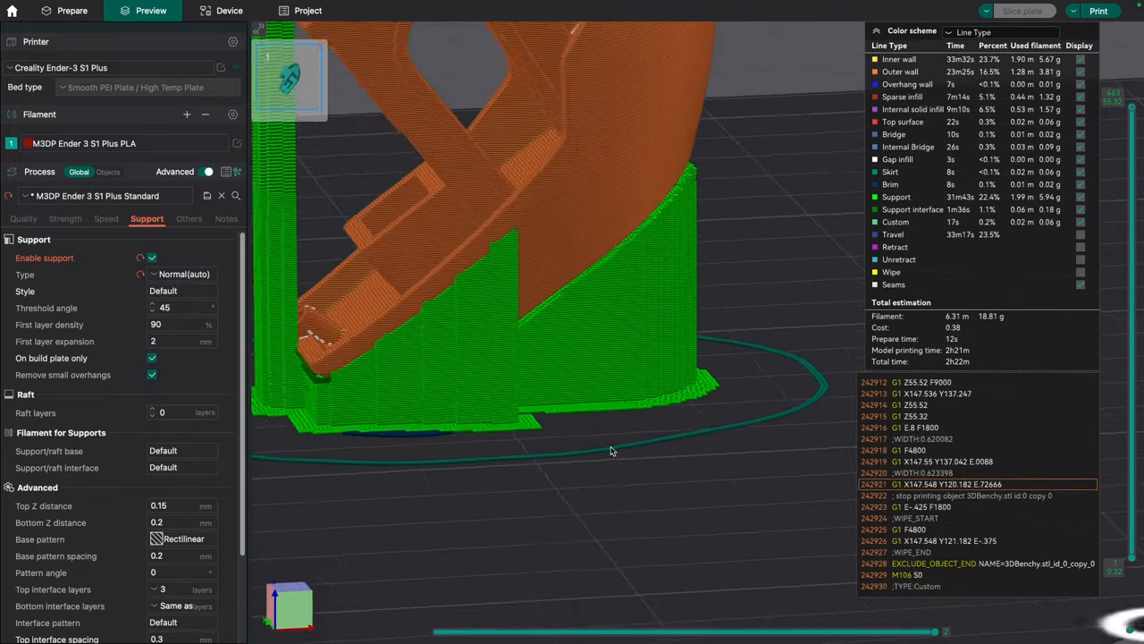
left_click_drag(612, 451, 514, 262)
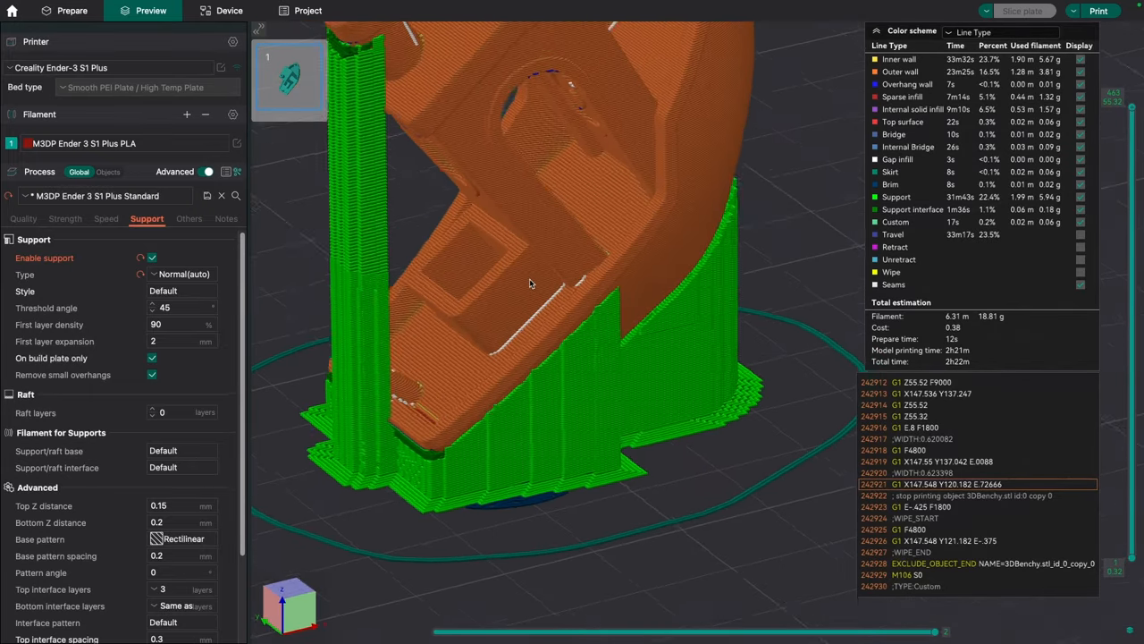
left_click_drag(530, 283, 291, 304)
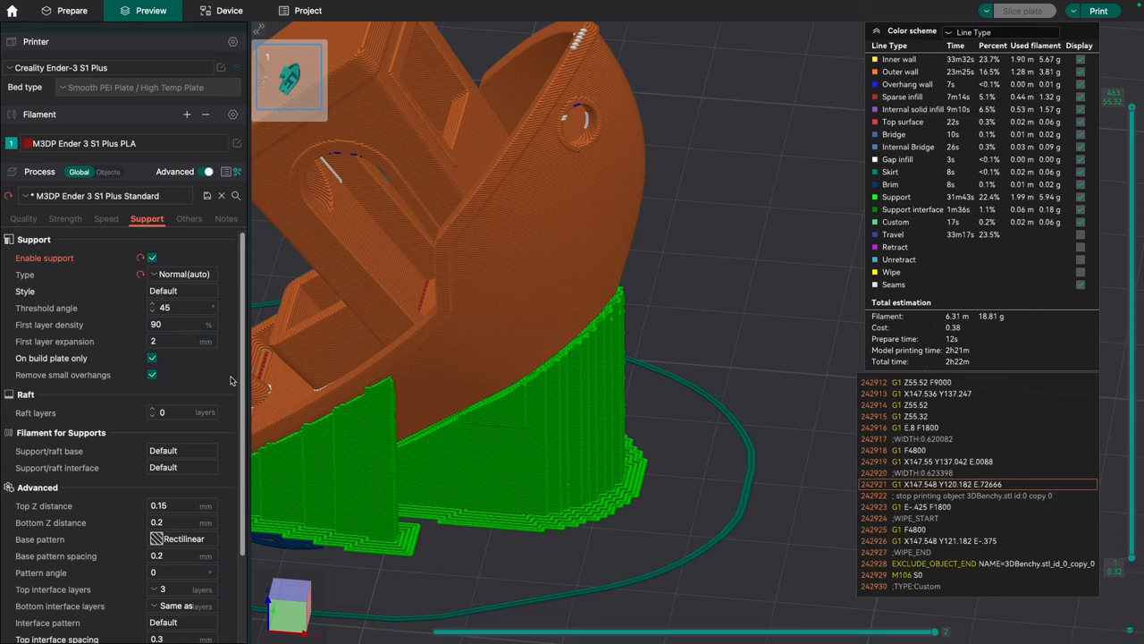
mouse_move(489, 206)
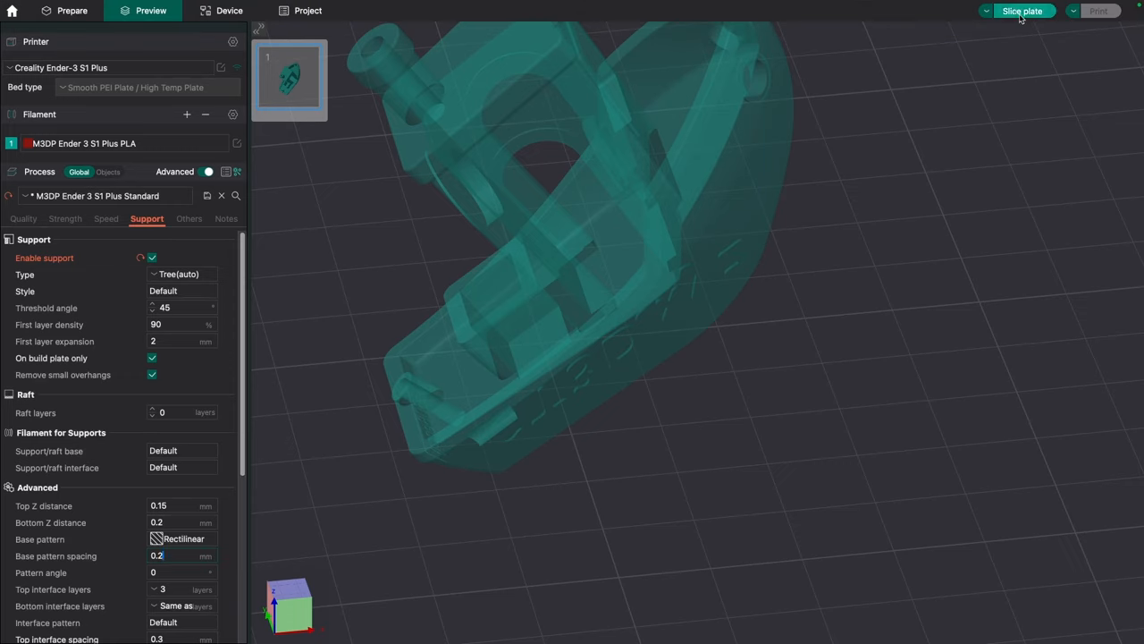
Re-slice the Benchy with tree supports restored
left_click(1022, 11)
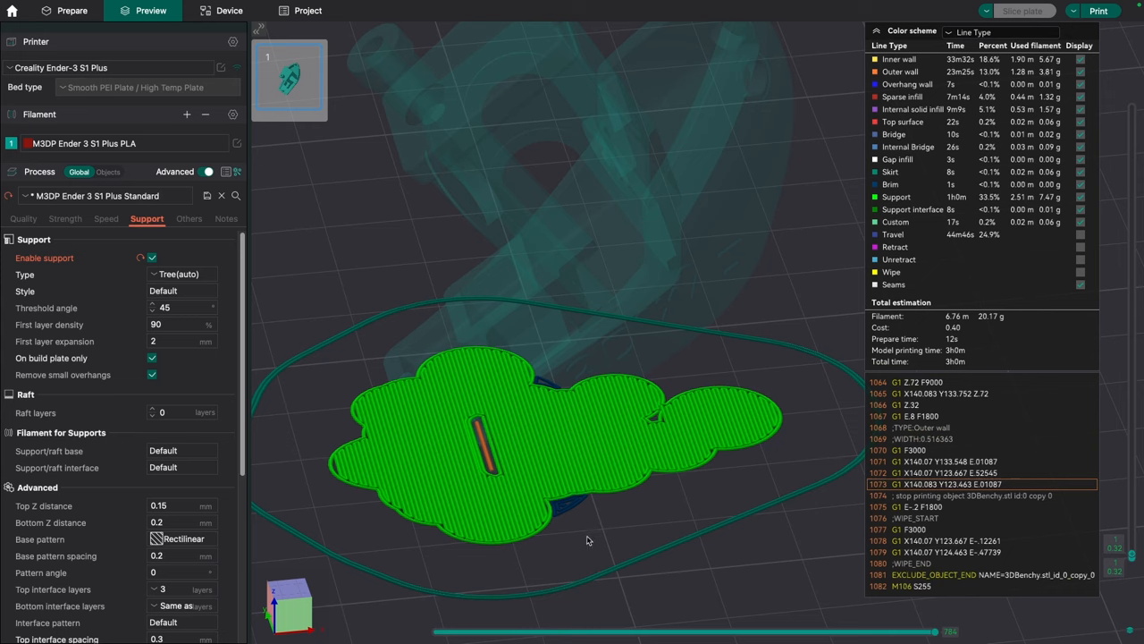
mouse_move(526, 563)
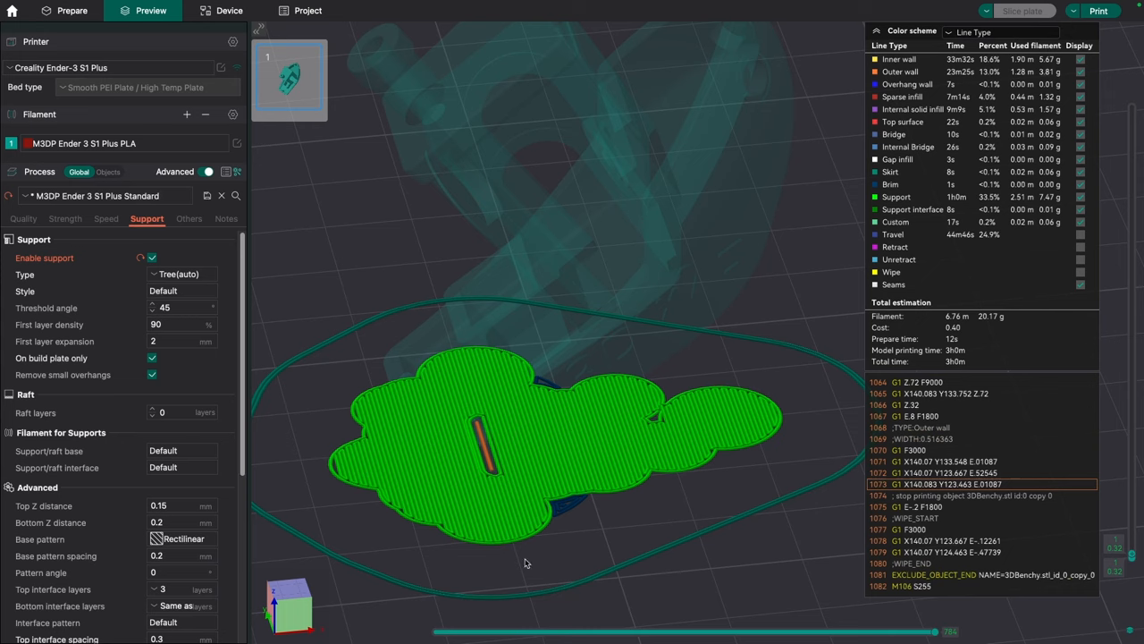
mouse_move(572, 348)
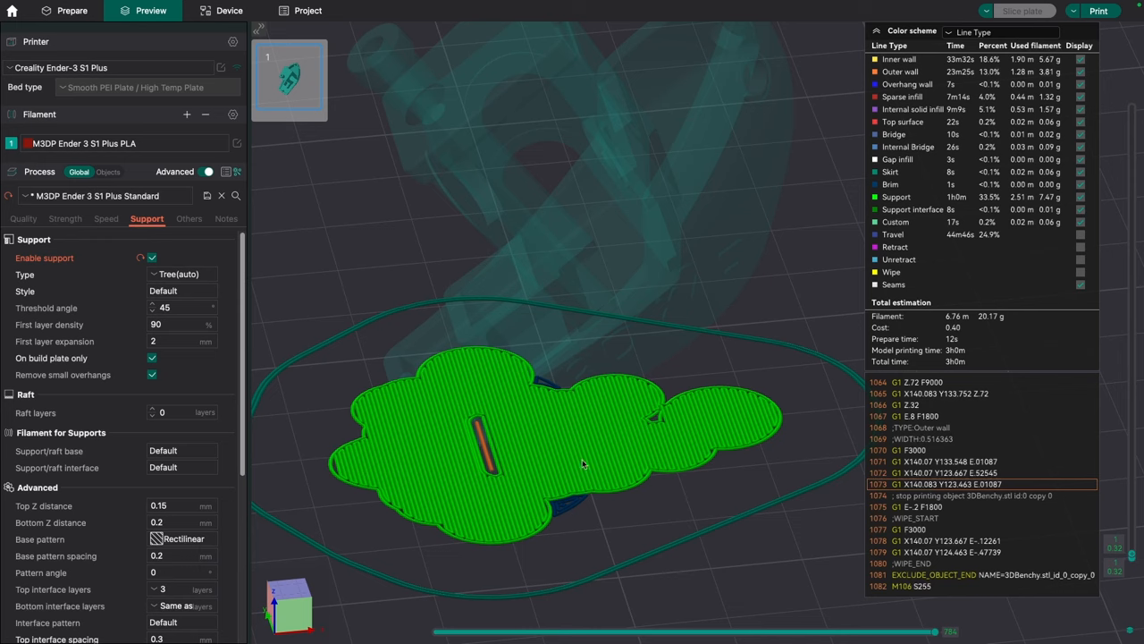
mouse_move(658, 301)
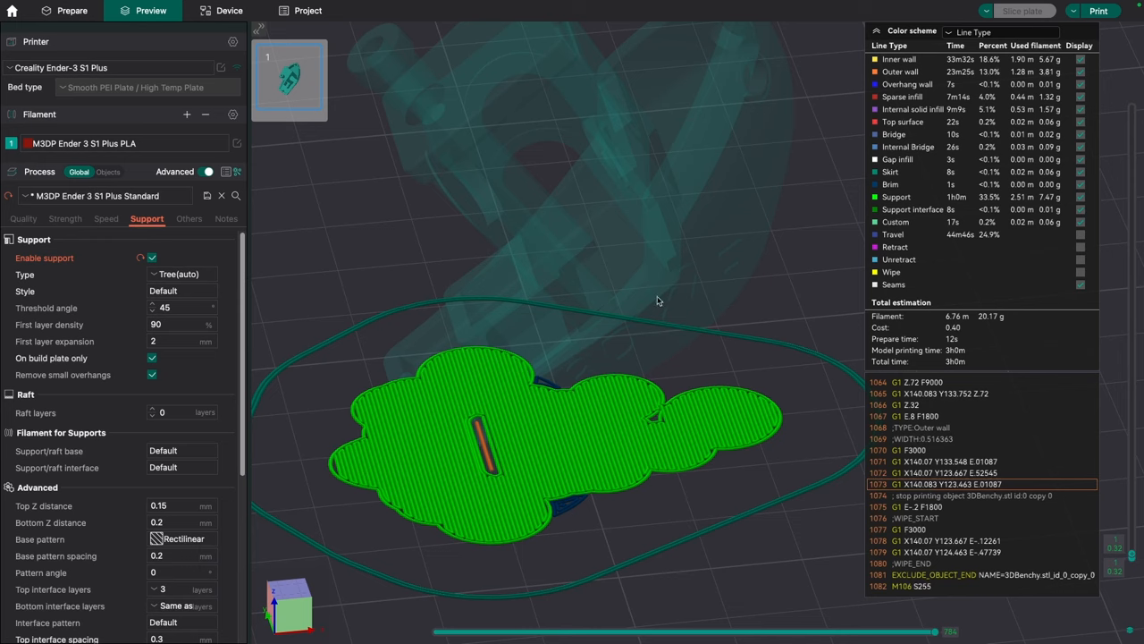
mouse_move(549, 397)
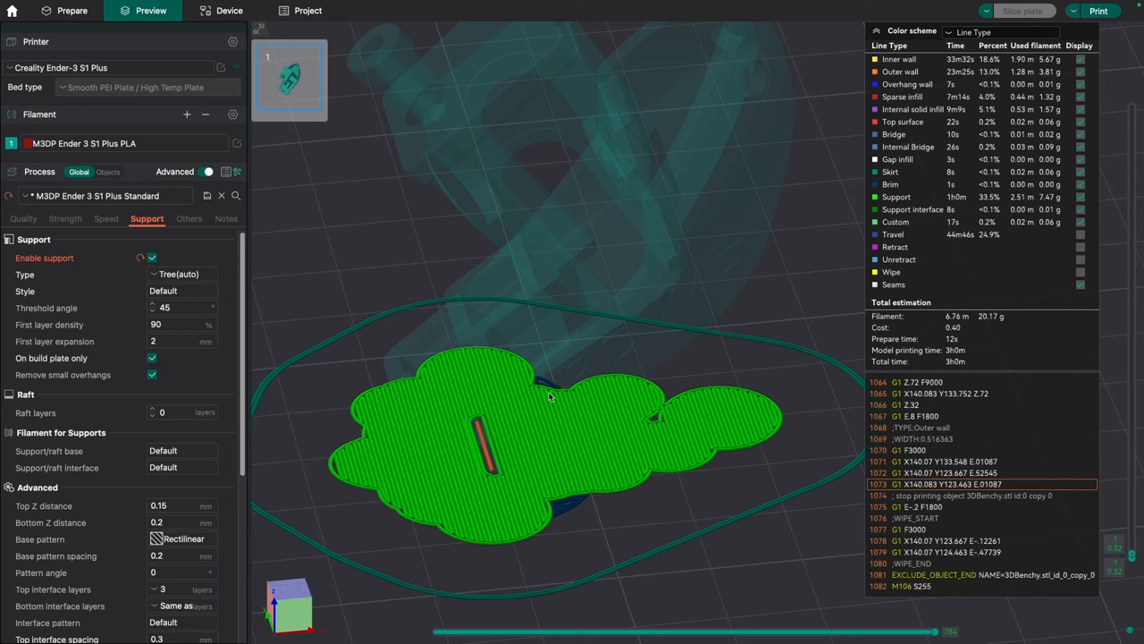
mouse_move(635, 425)
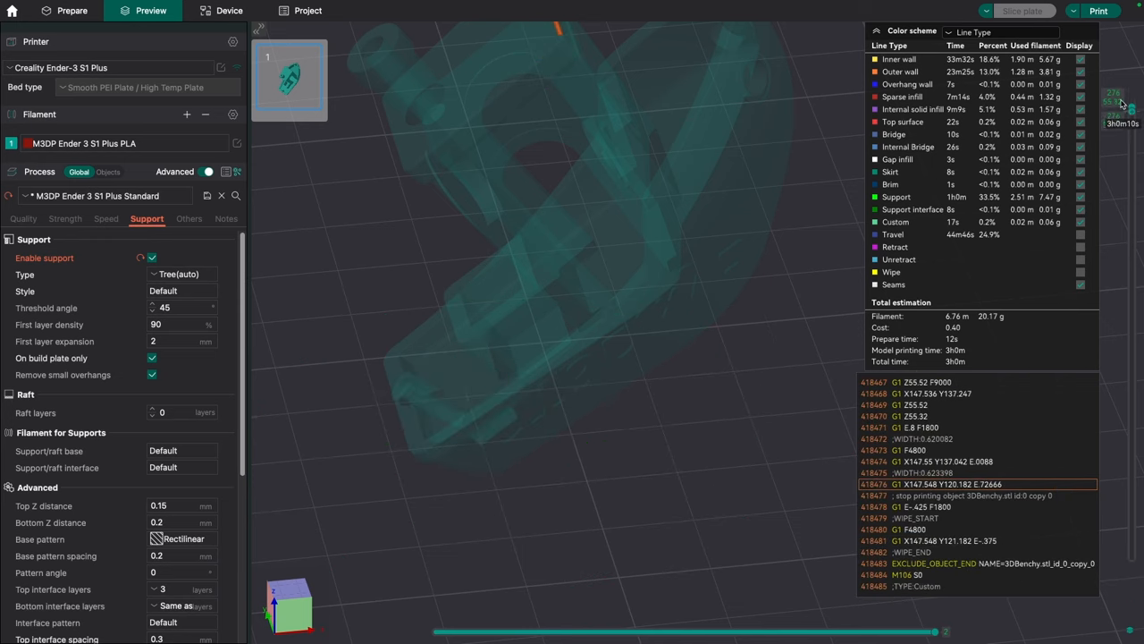
mouse_move(522, 270)
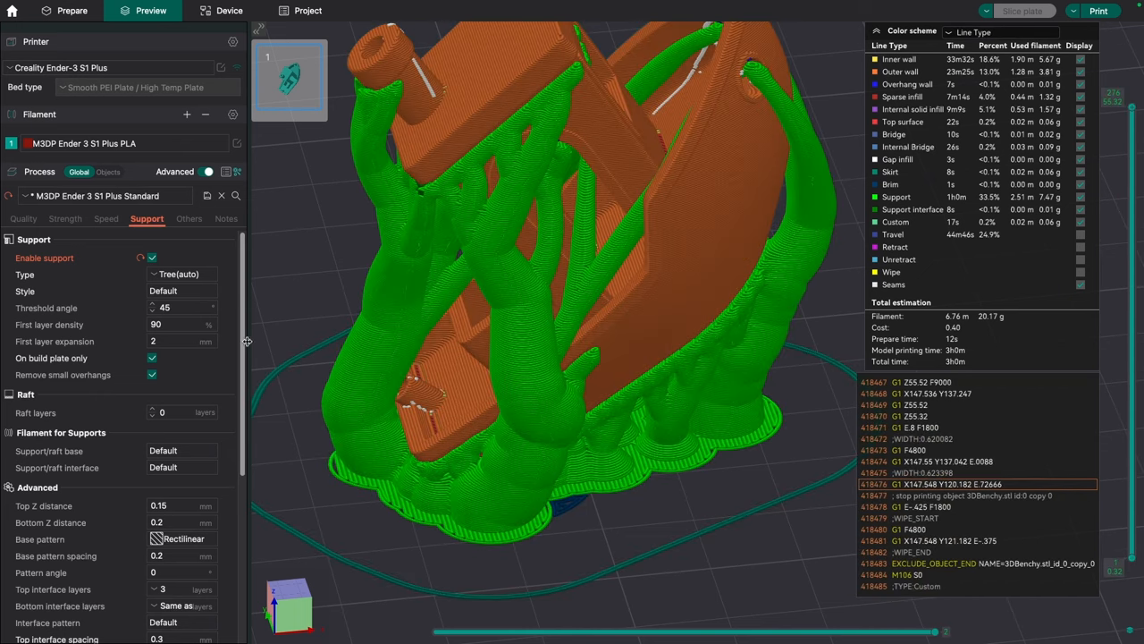
Set the support pattern angle to 30° and re-slice the Benchy
scroll("down", 3)
type("30")
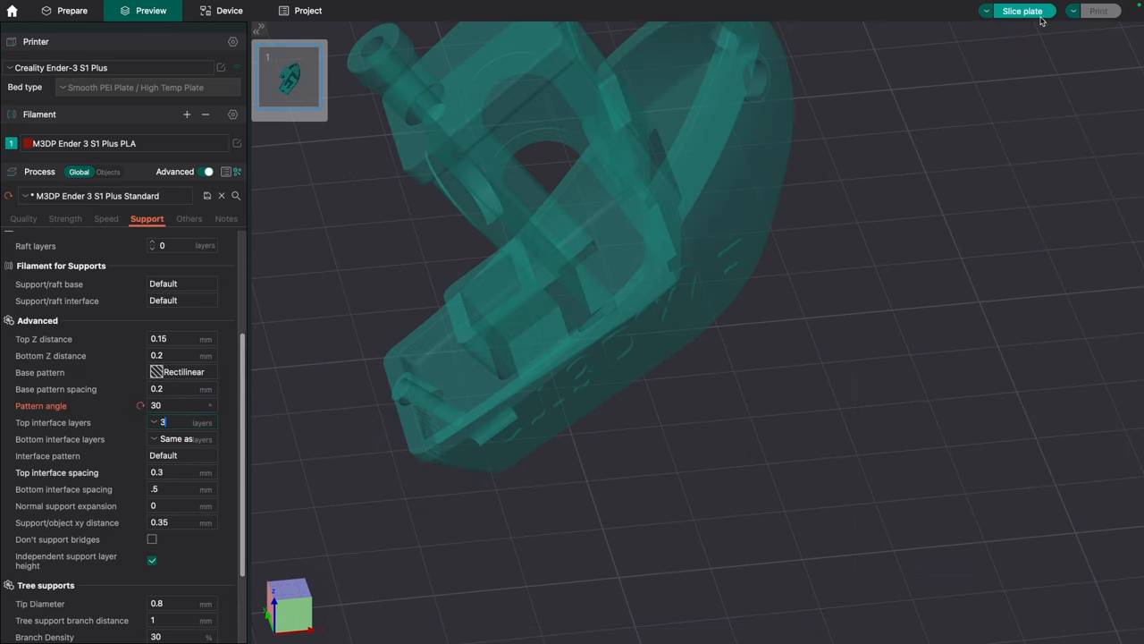
left_click(1022, 11)
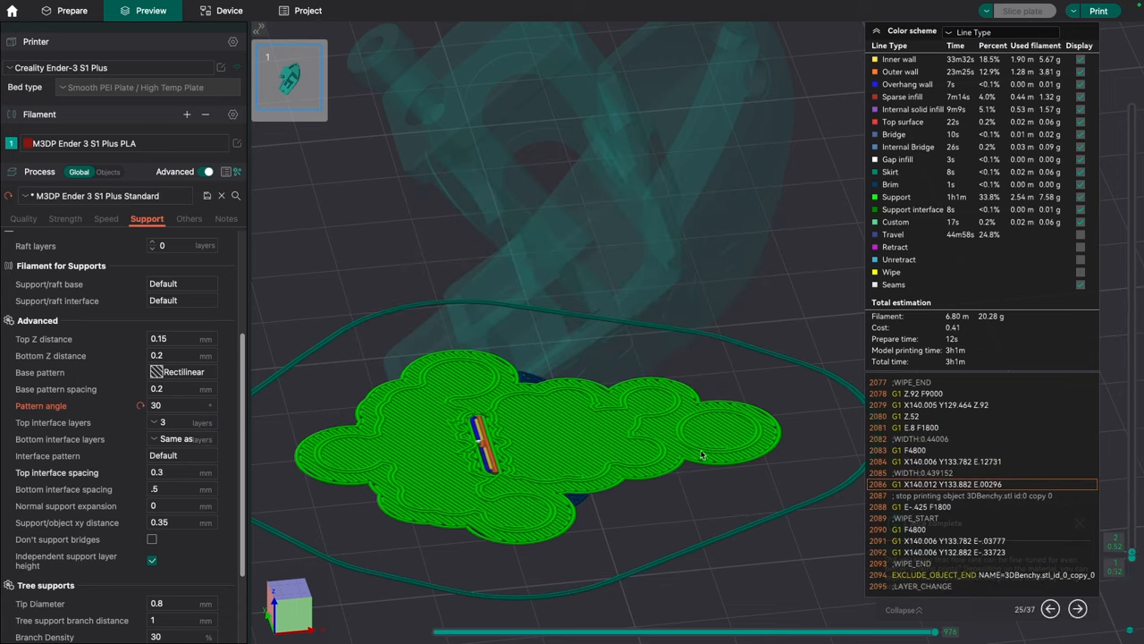
mouse_move(576, 358)
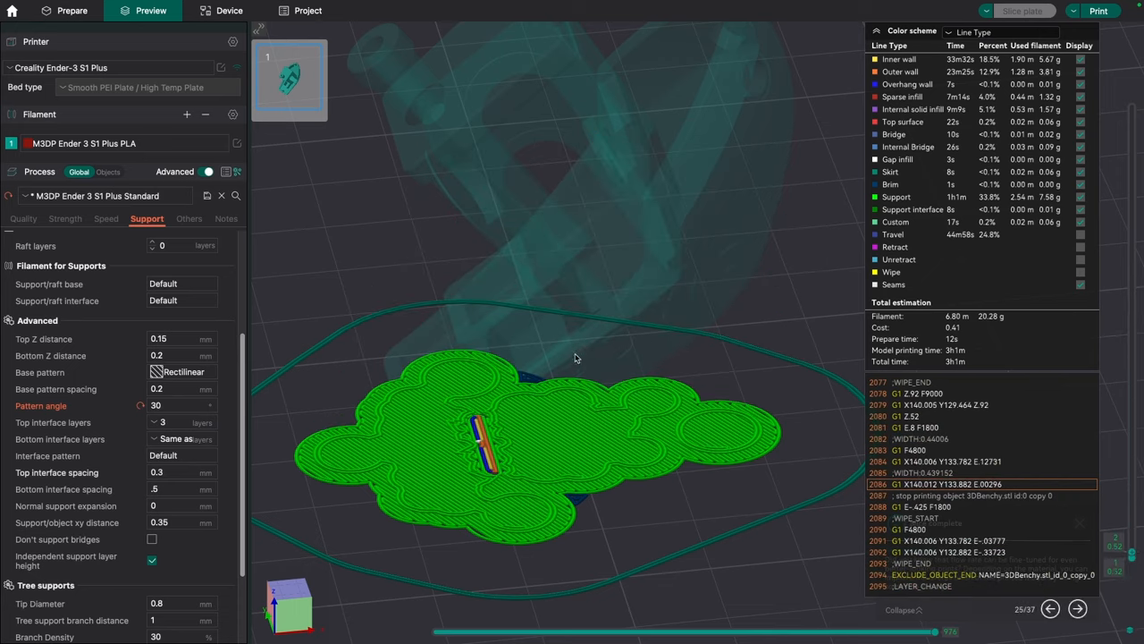
mouse_move(520, 458)
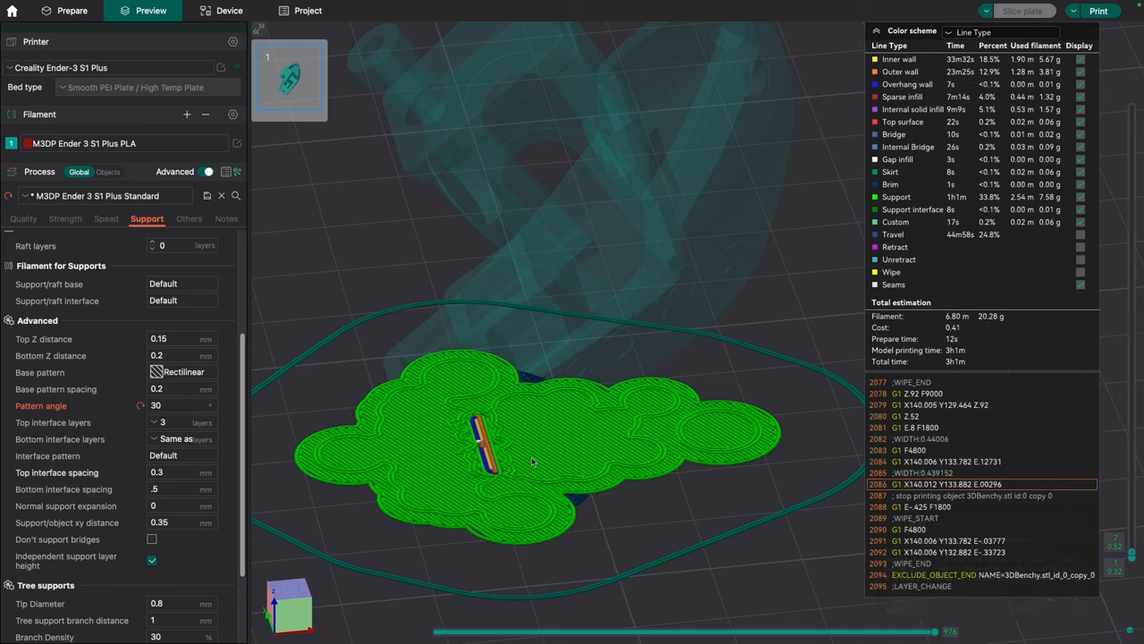
mouse_move(561, 411)
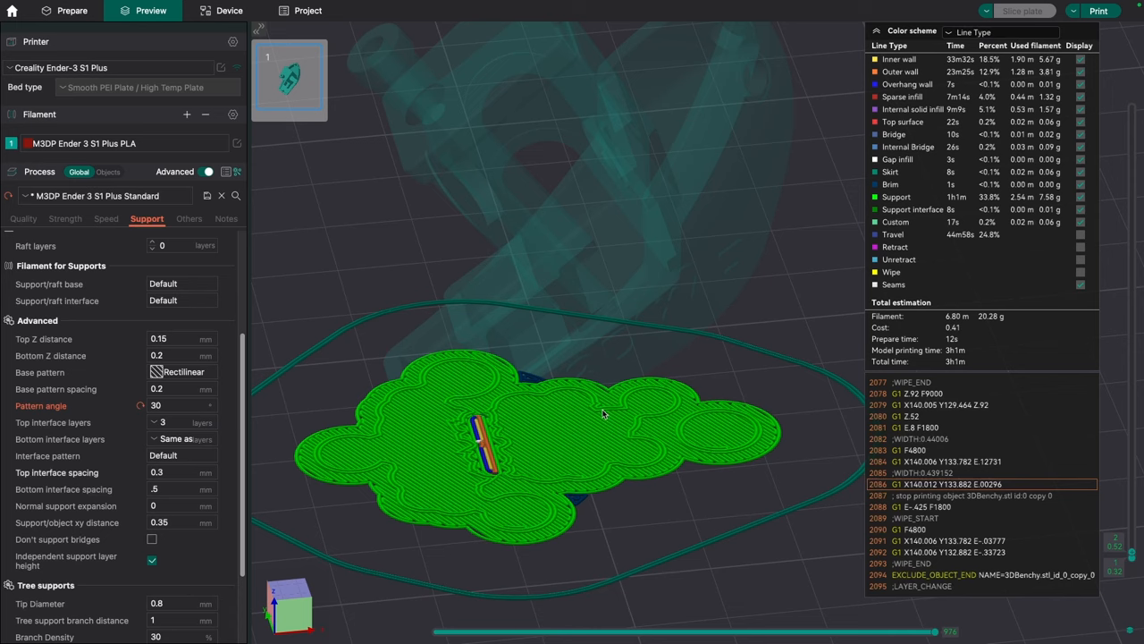
mouse_move(559, 332)
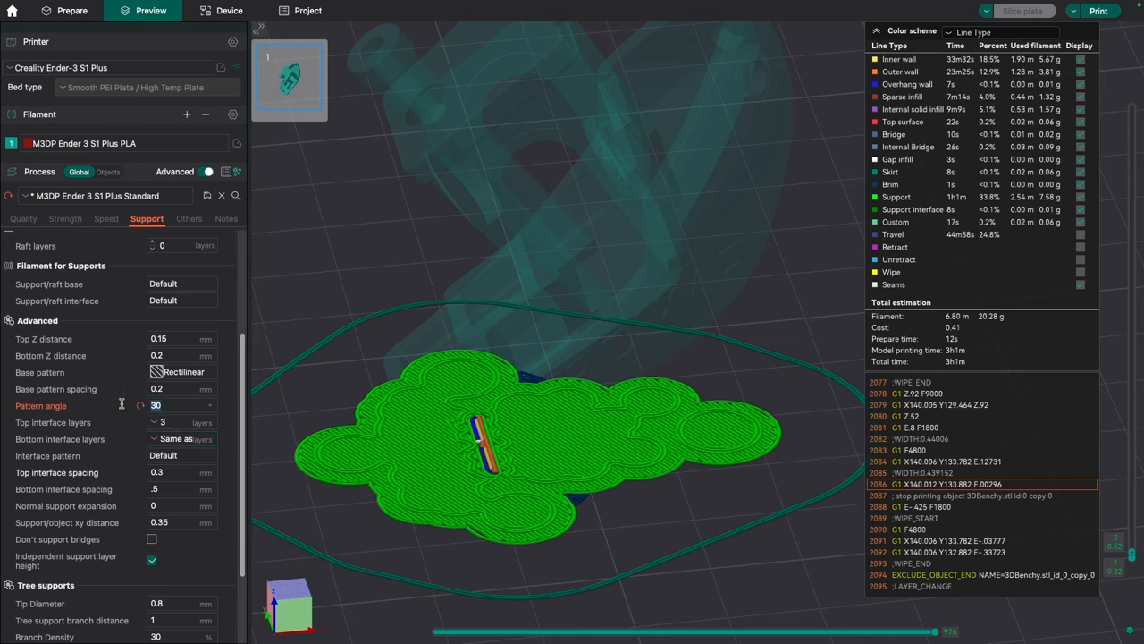
mouse_move(157, 405)
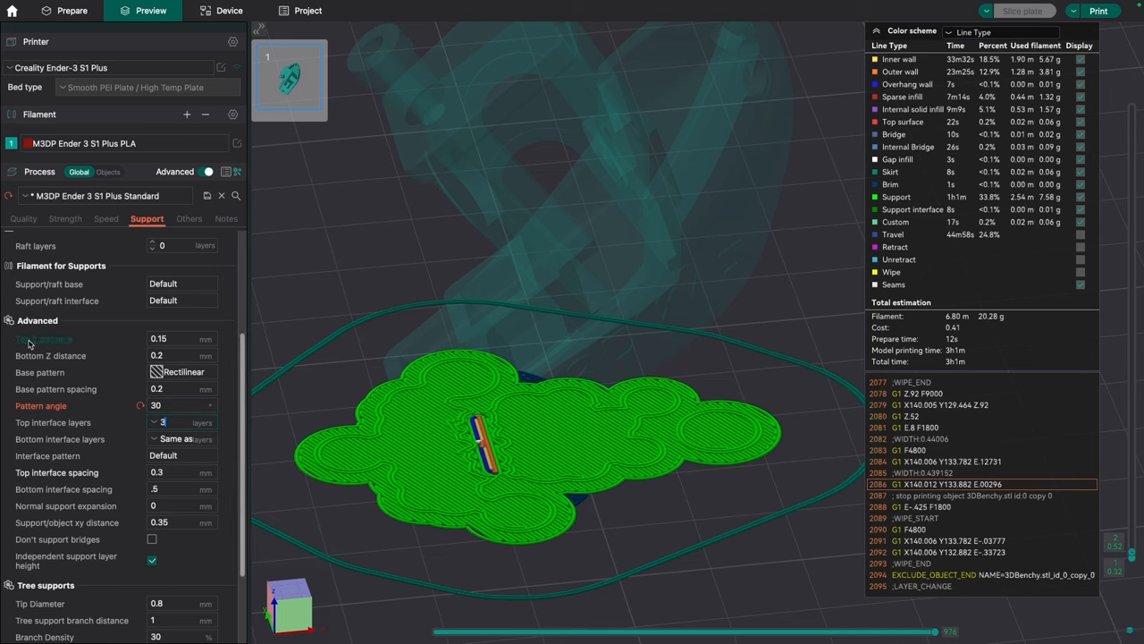
mouse_move(76, 347)
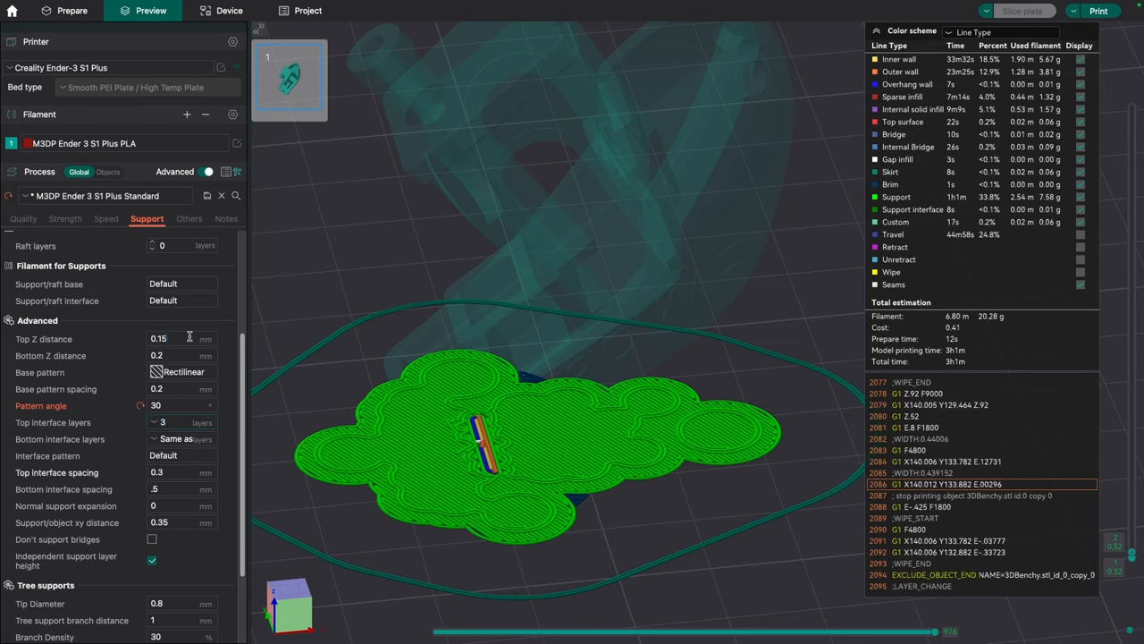
Select the Top Z distance value to replace 0.15 with 0.2 mm
triple_click(158, 338)
type("0.2")
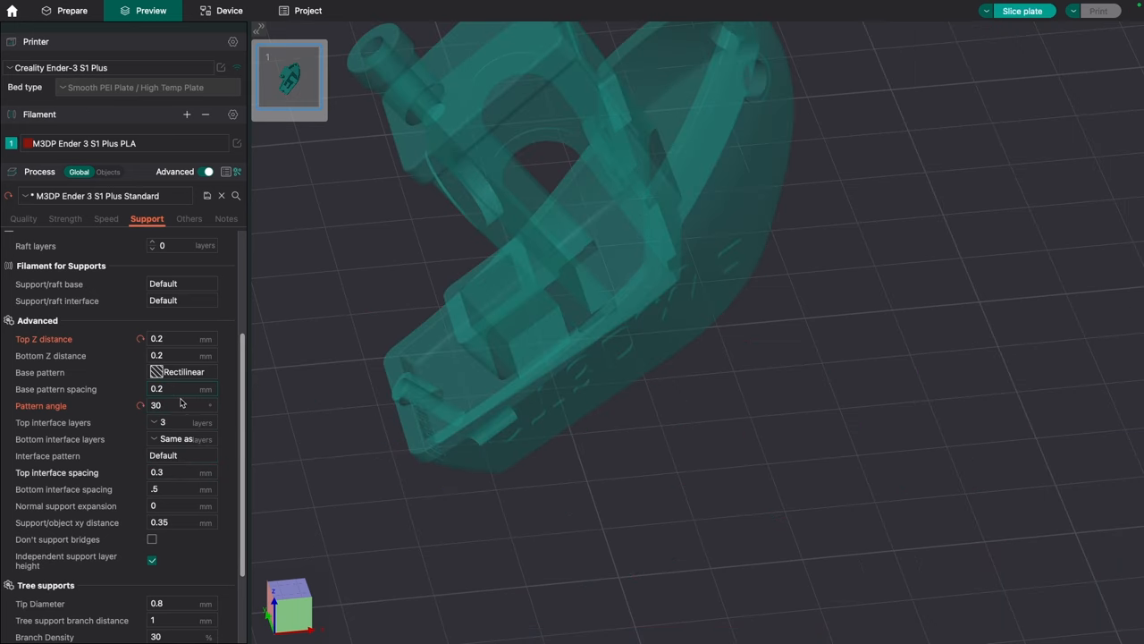
left_click(1022, 11)
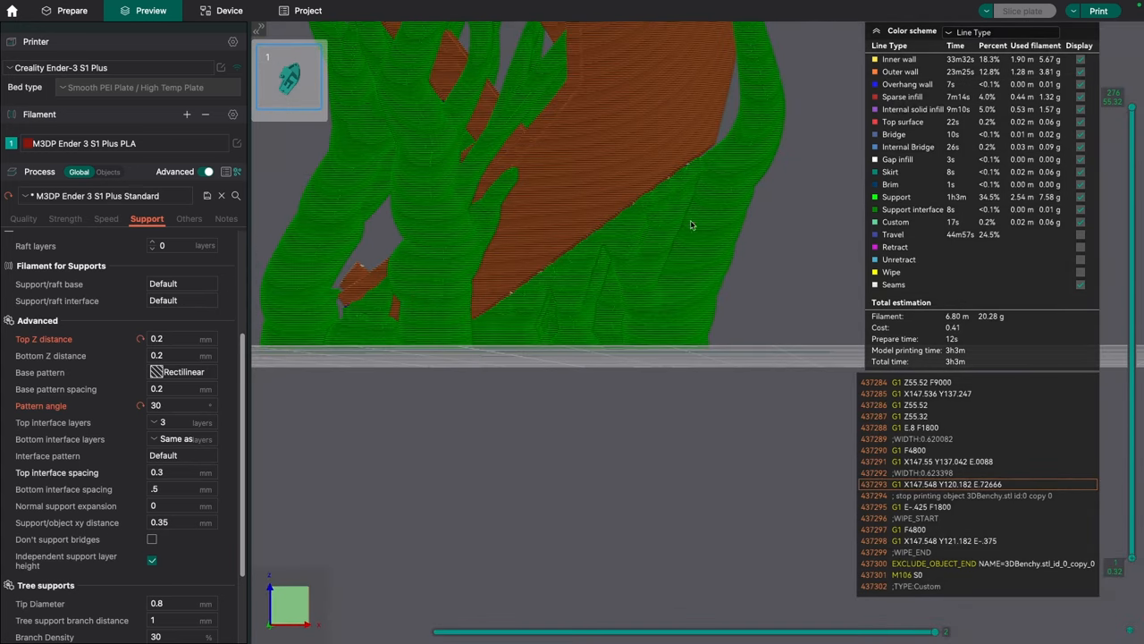
mouse_move(604, 213)
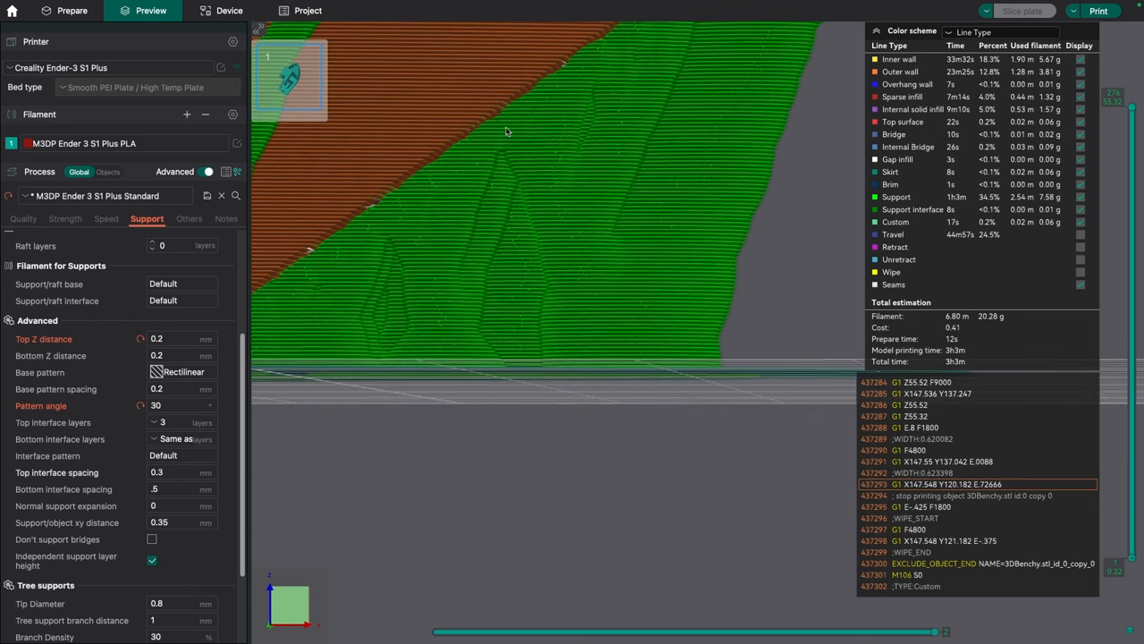
mouse_move(438, 174)
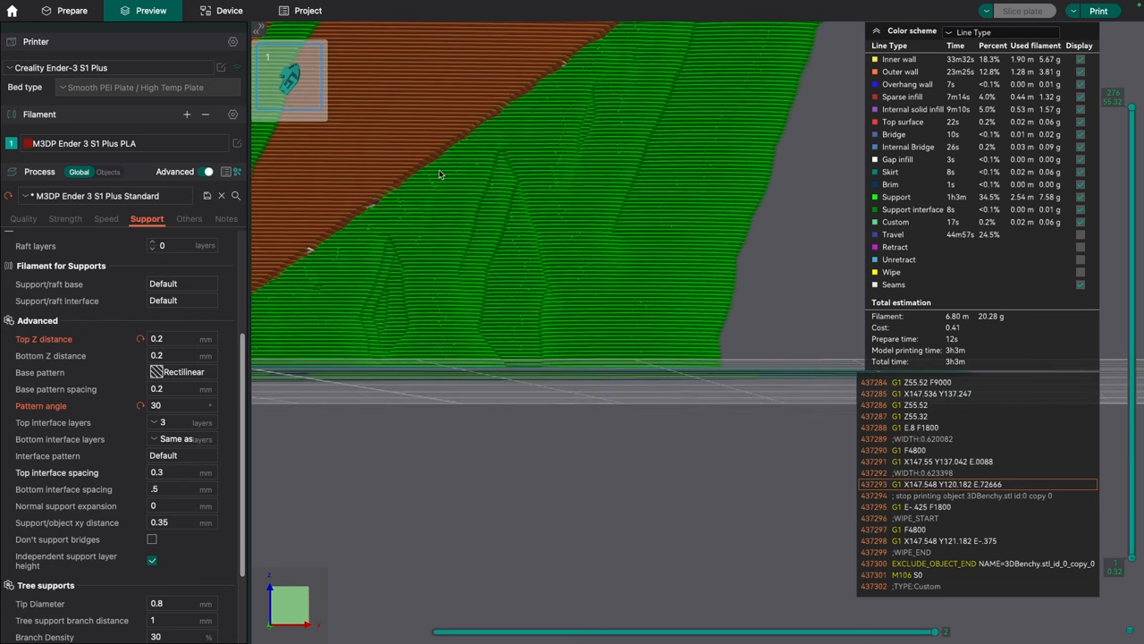
mouse_move(463, 123)
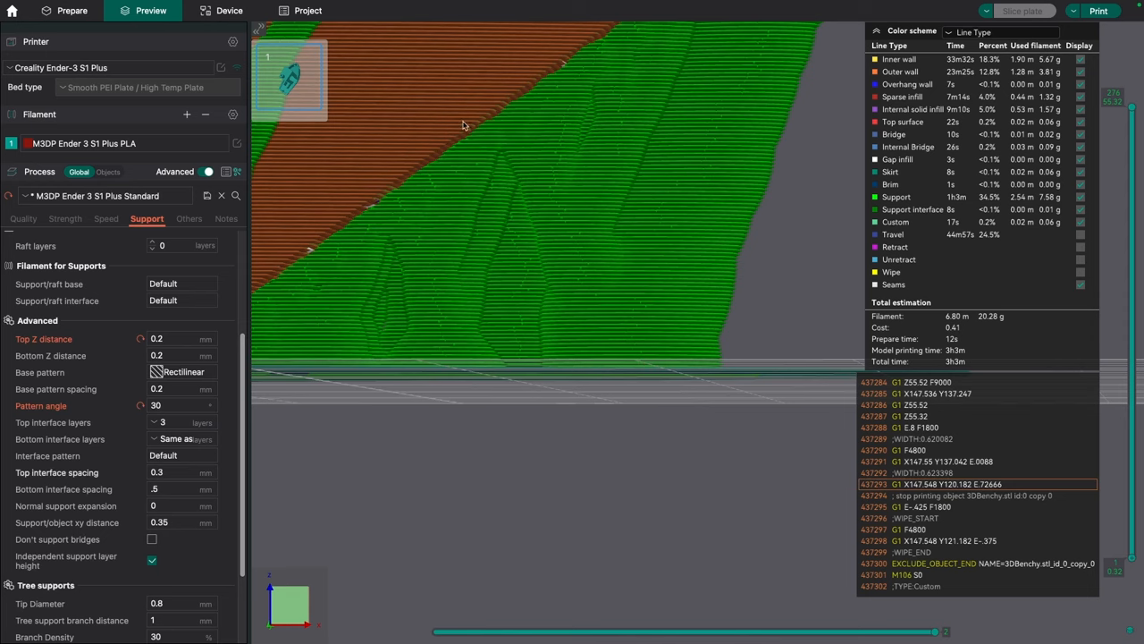
mouse_move(138, 349)
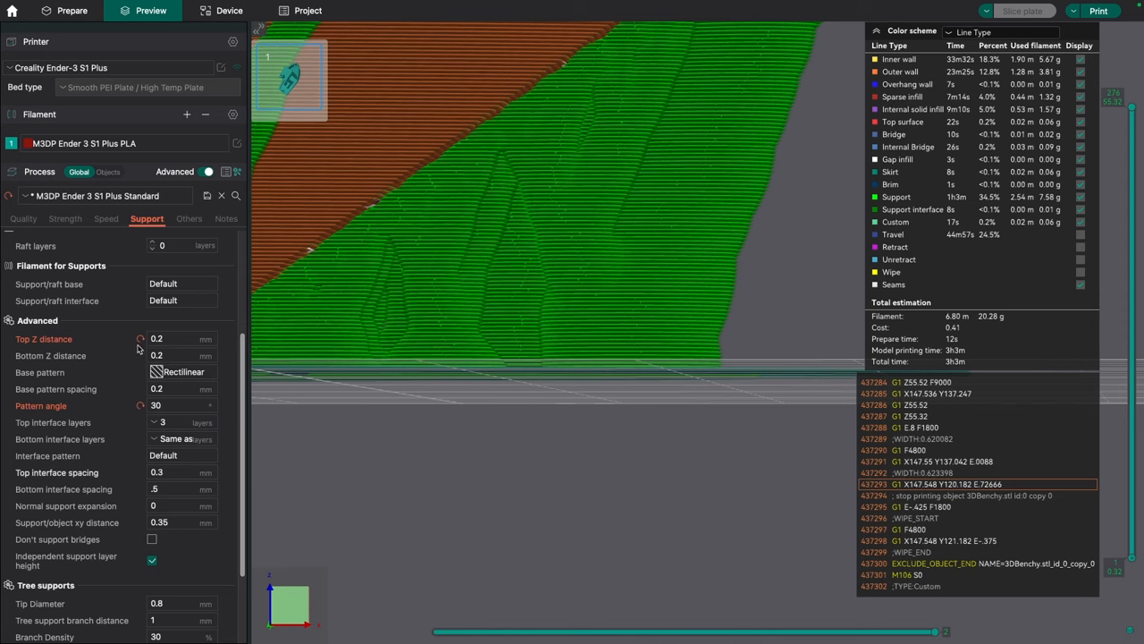
mouse_move(159, 335)
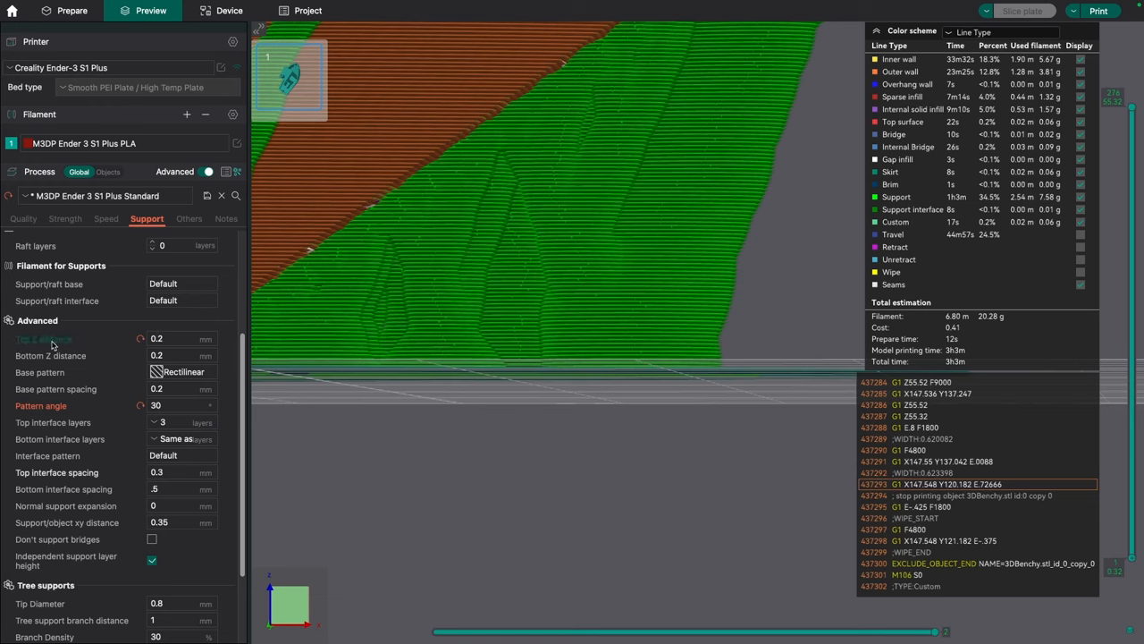
mouse_move(43, 339)
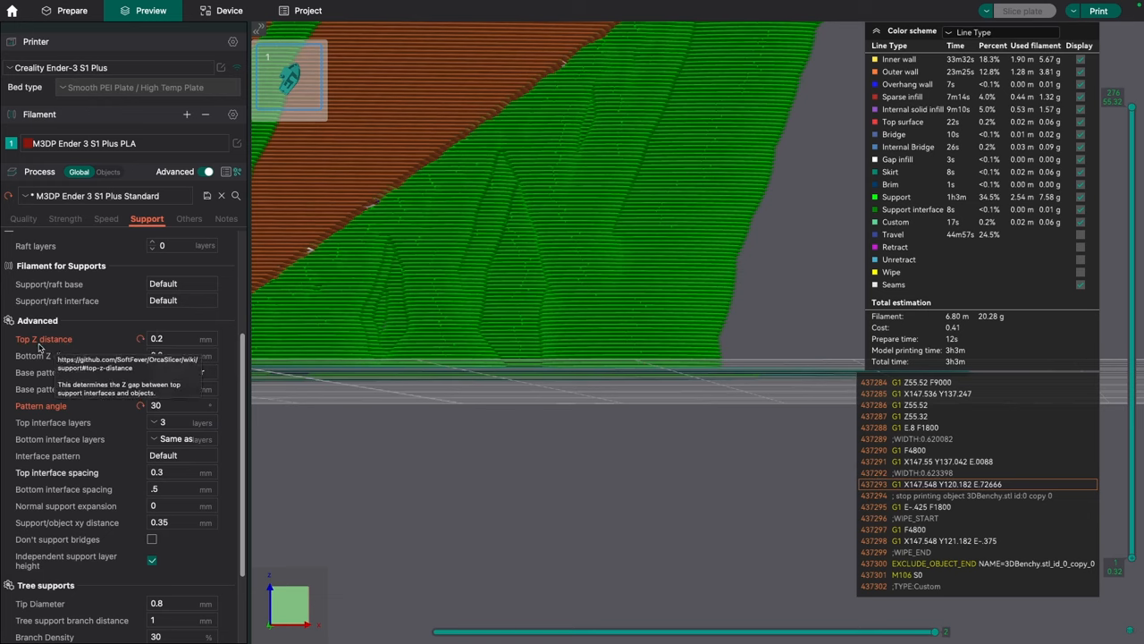
mouse_move(276, 330)
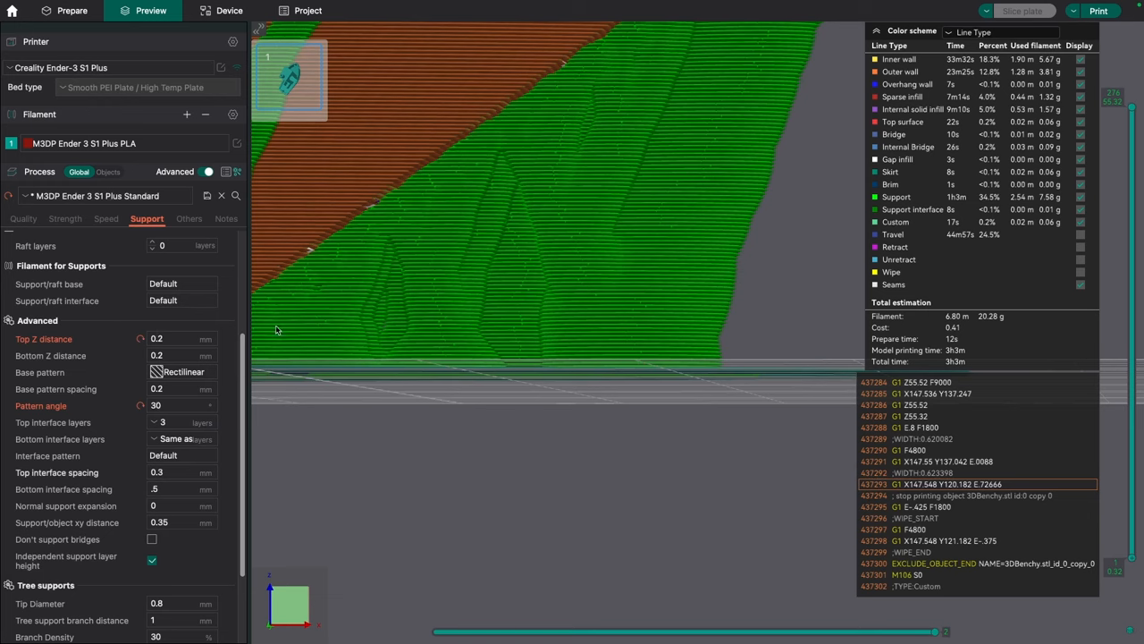
mouse_move(192, 334)
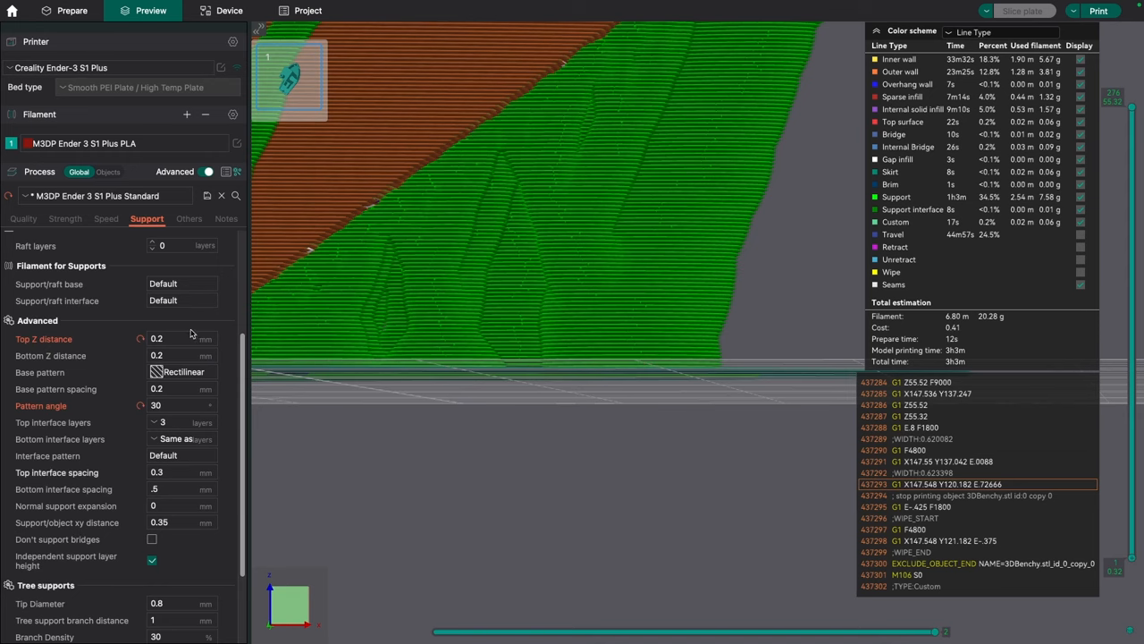
mouse_move(105, 378)
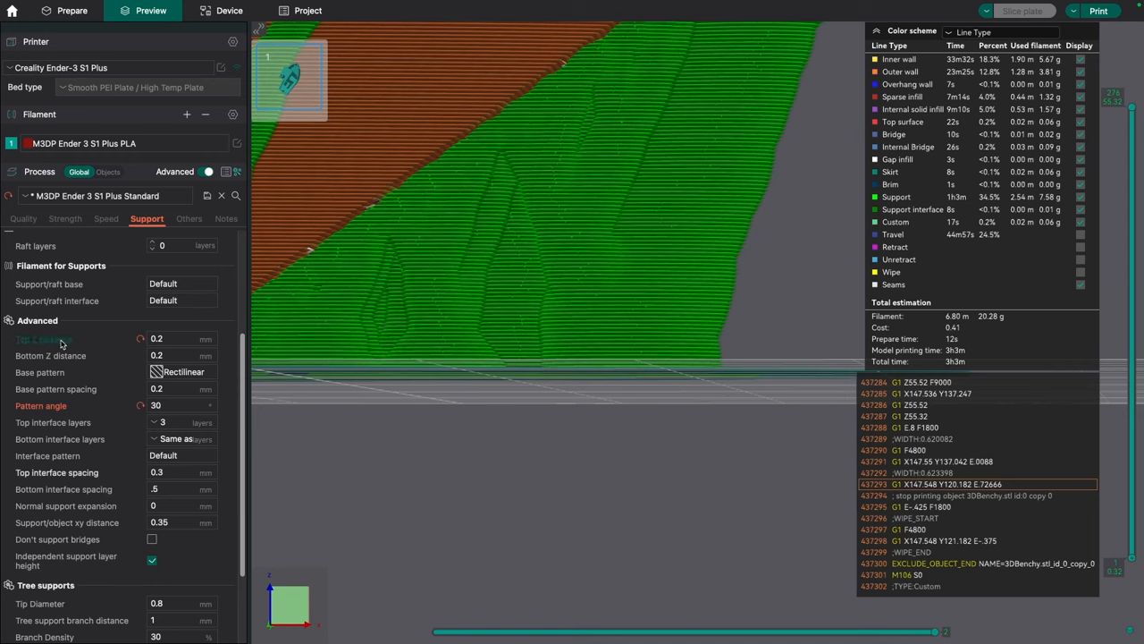
mouse_move(41, 339)
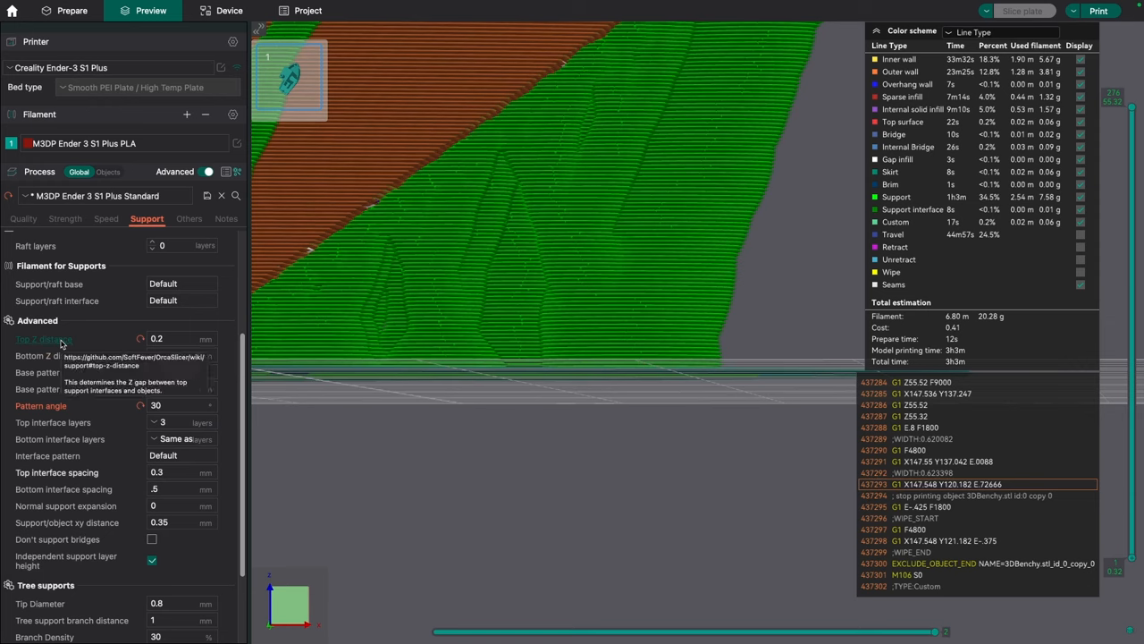
mouse_move(96, 329)
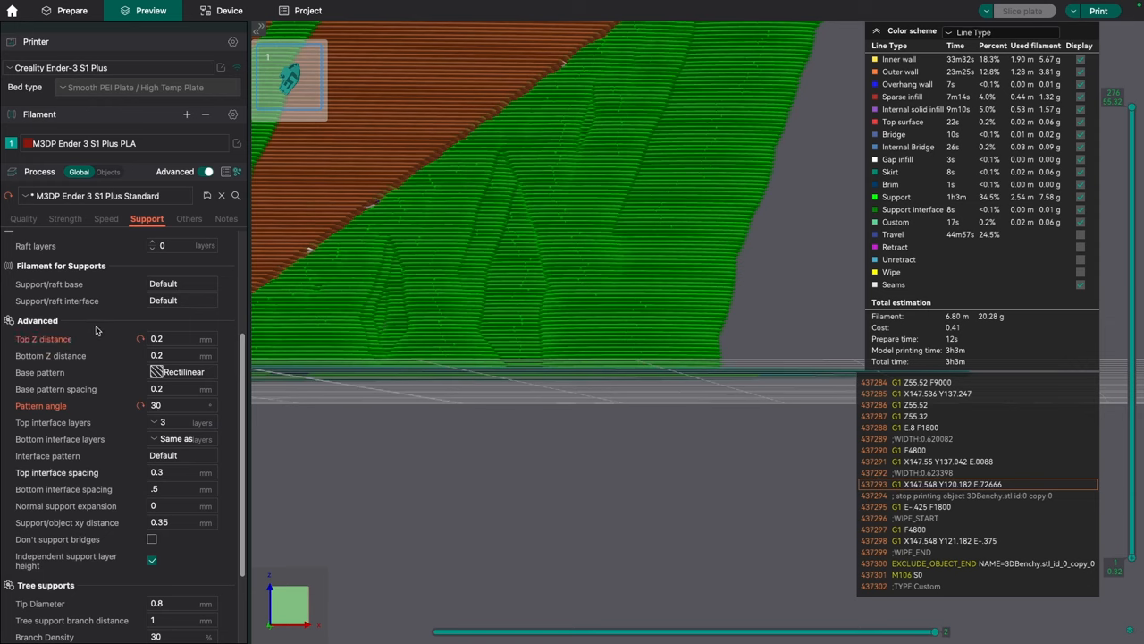
mouse_move(140, 333)
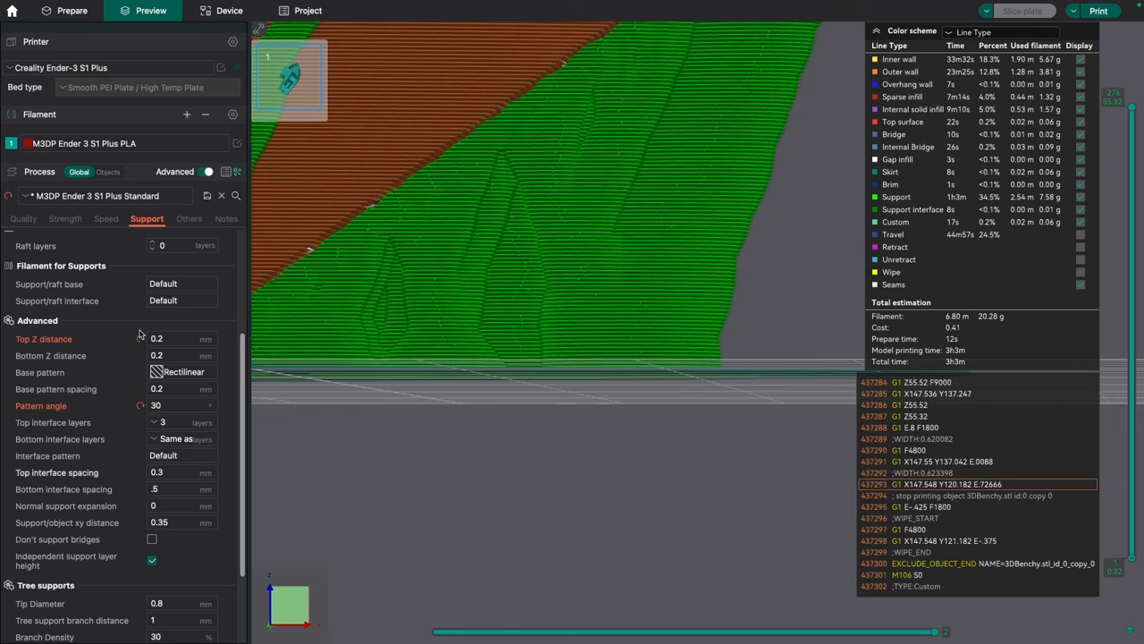
mouse_move(239, 295)
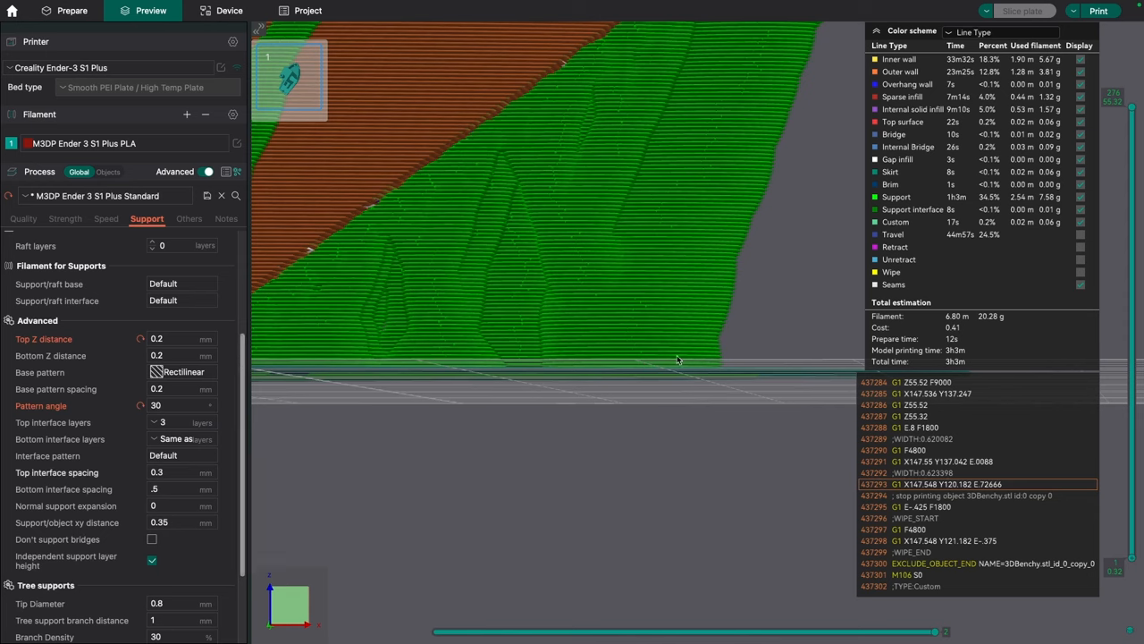
mouse_move(181, 334)
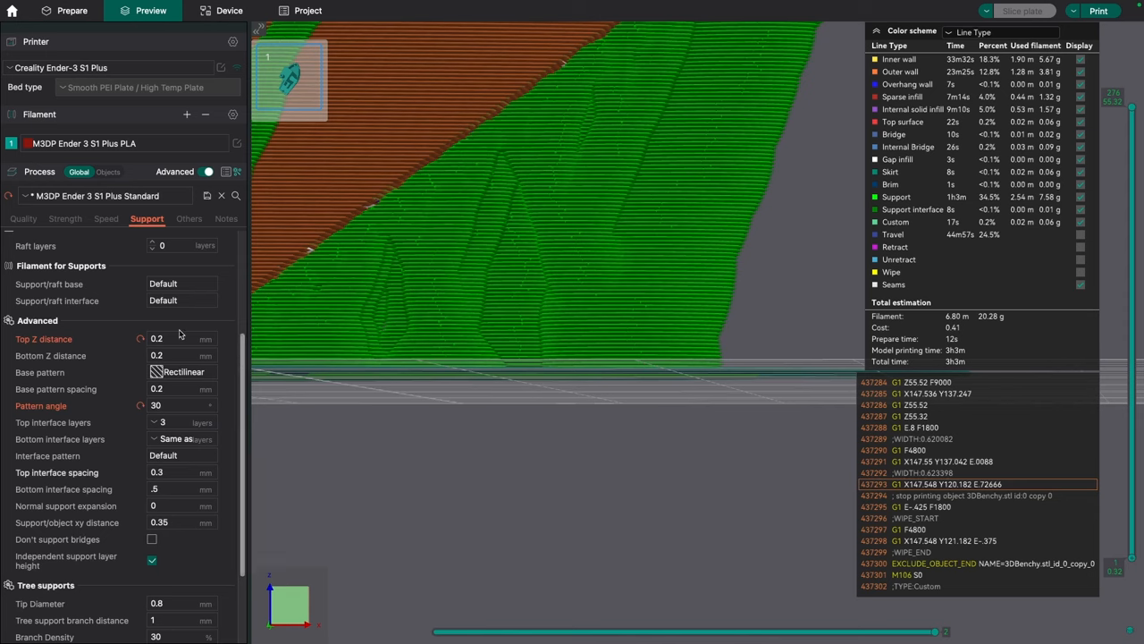
Choose Grid as the support interface pattern and re-slice the Benchy
scroll("up", 3)
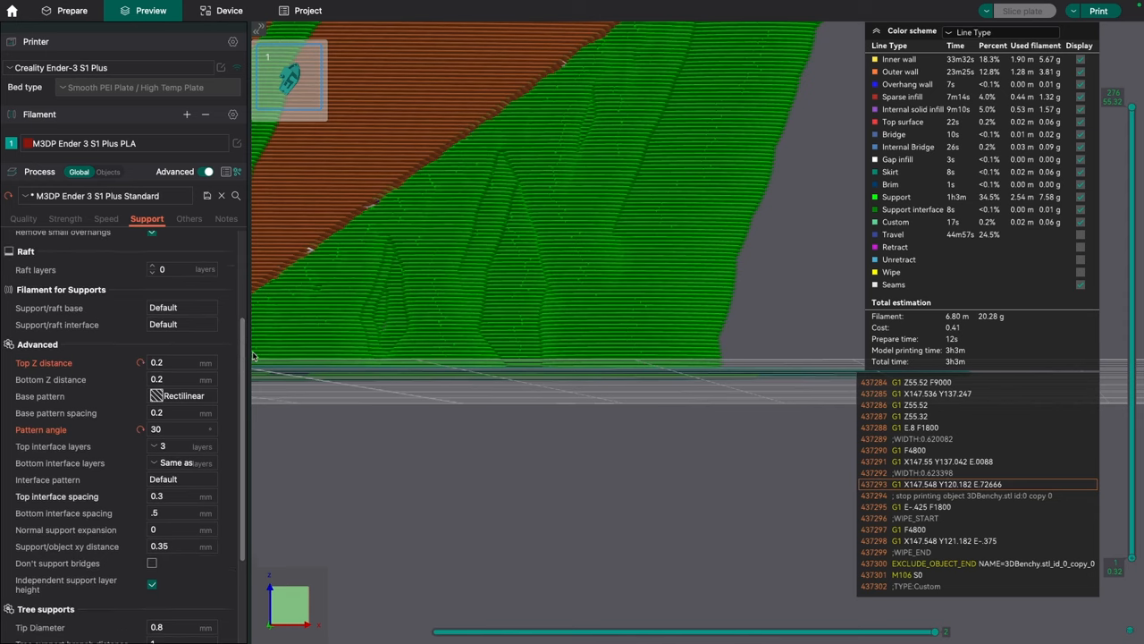
scroll("down", 3)
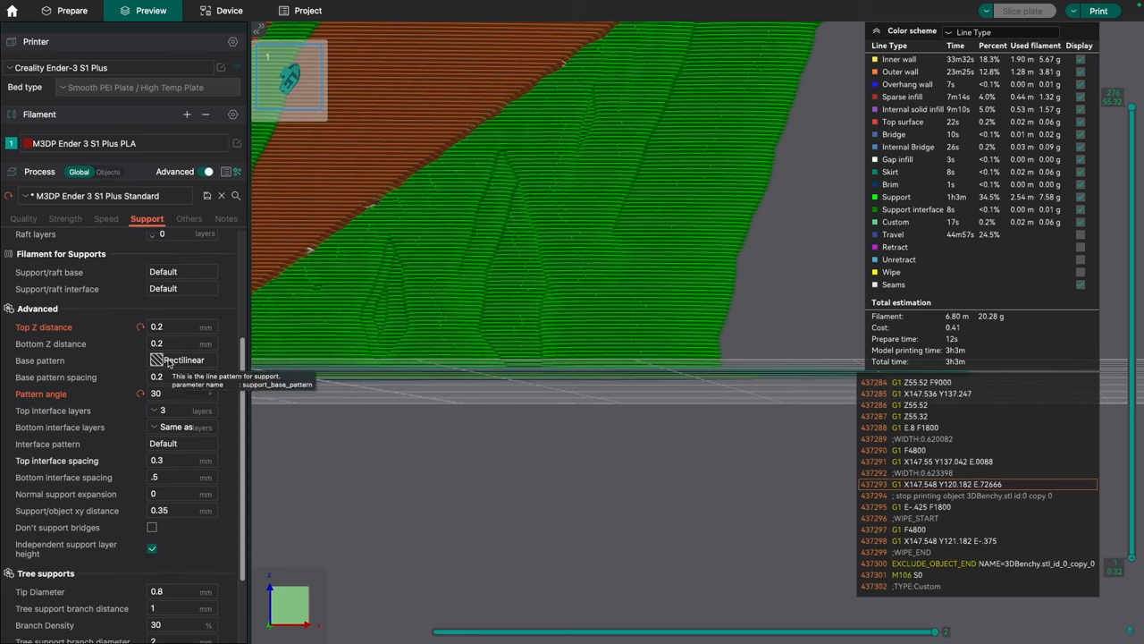
mouse_move(163, 447)
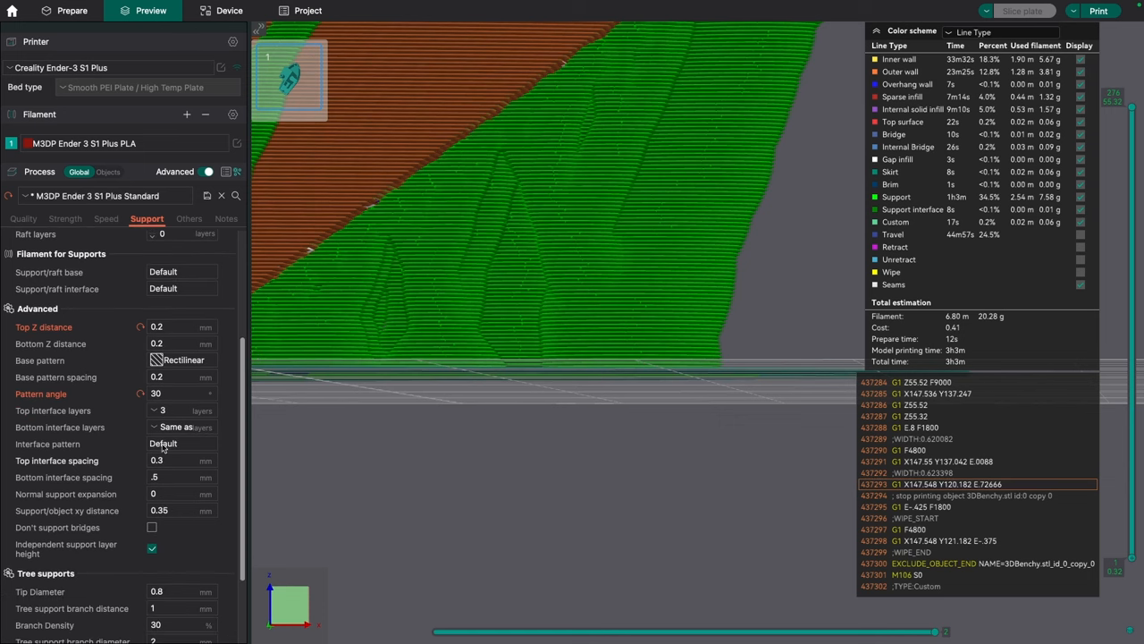
left_click(181, 443)
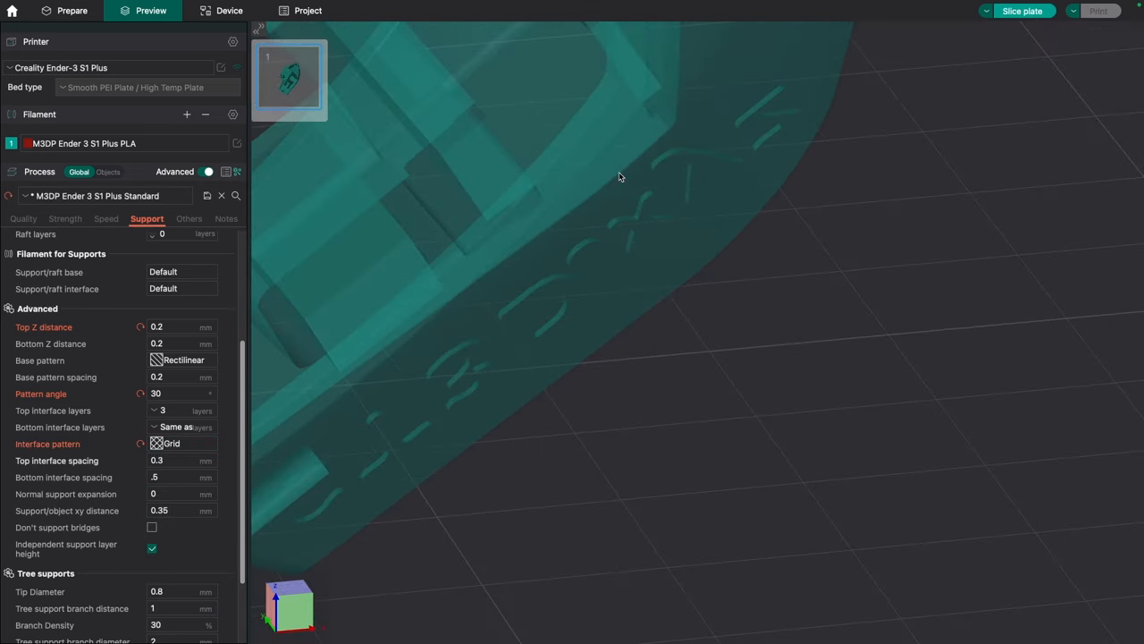
left_click(1022, 10)
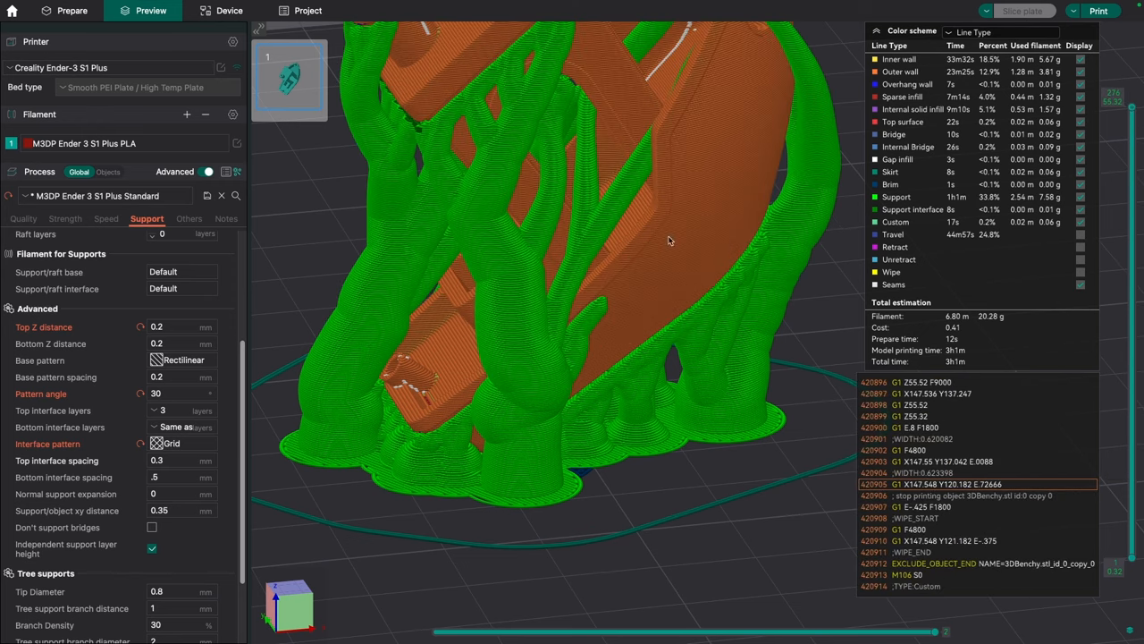
mouse_move(243, 353)
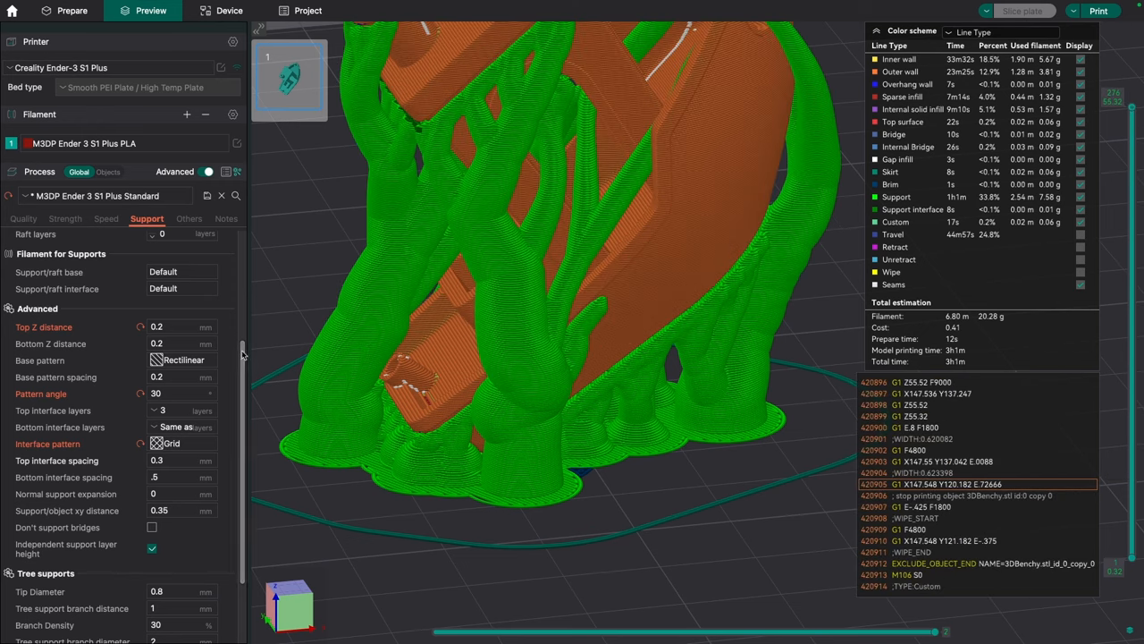
Change the support type to Normal(auto) and re-slice the Benchy
left_click(184, 274)
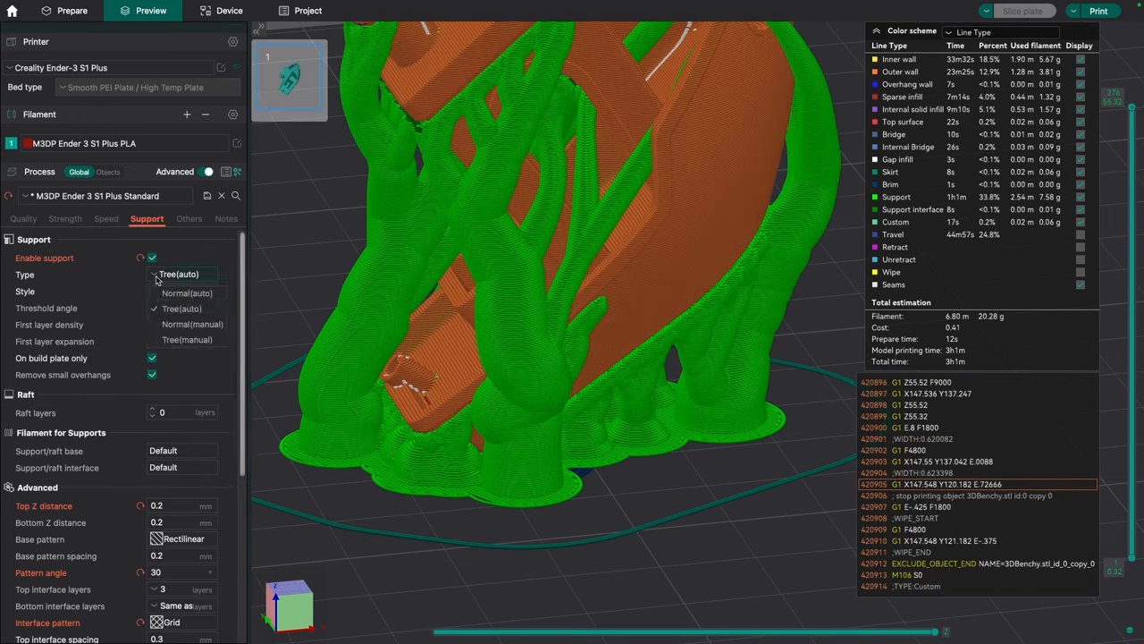
left_click(187, 292)
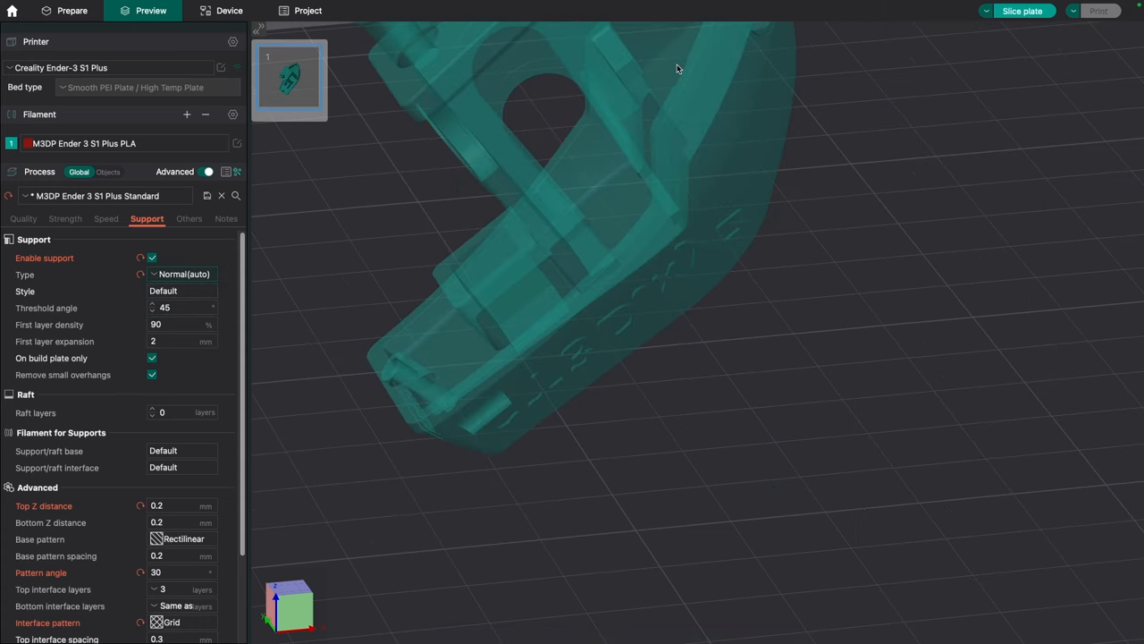
left_click(1022, 11)
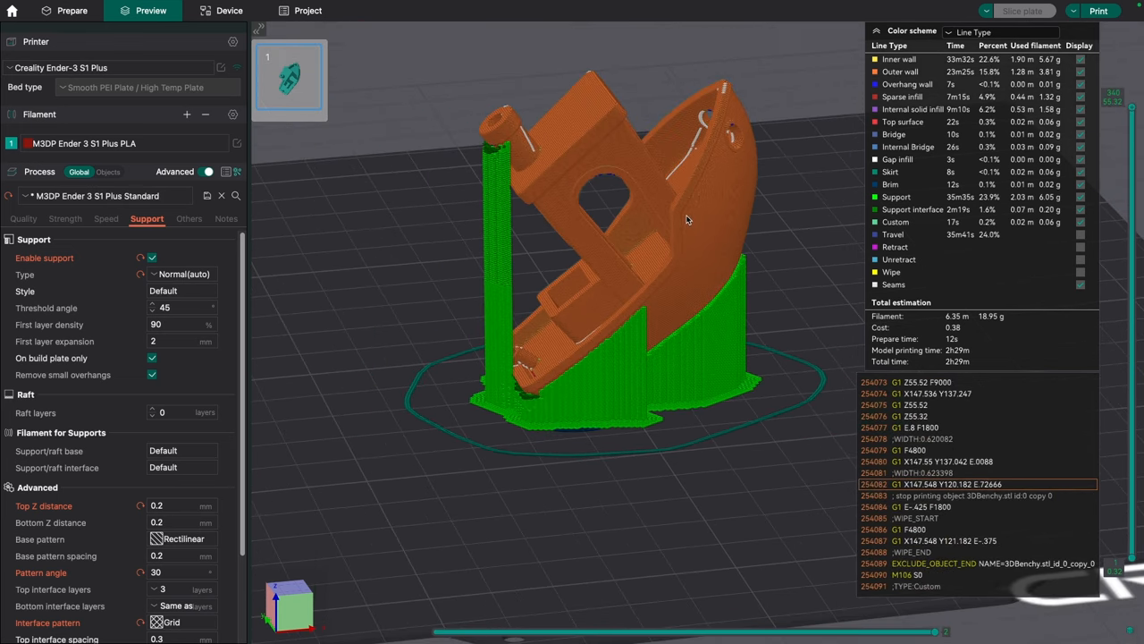
left_click_drag(688, 221, 635, 136)
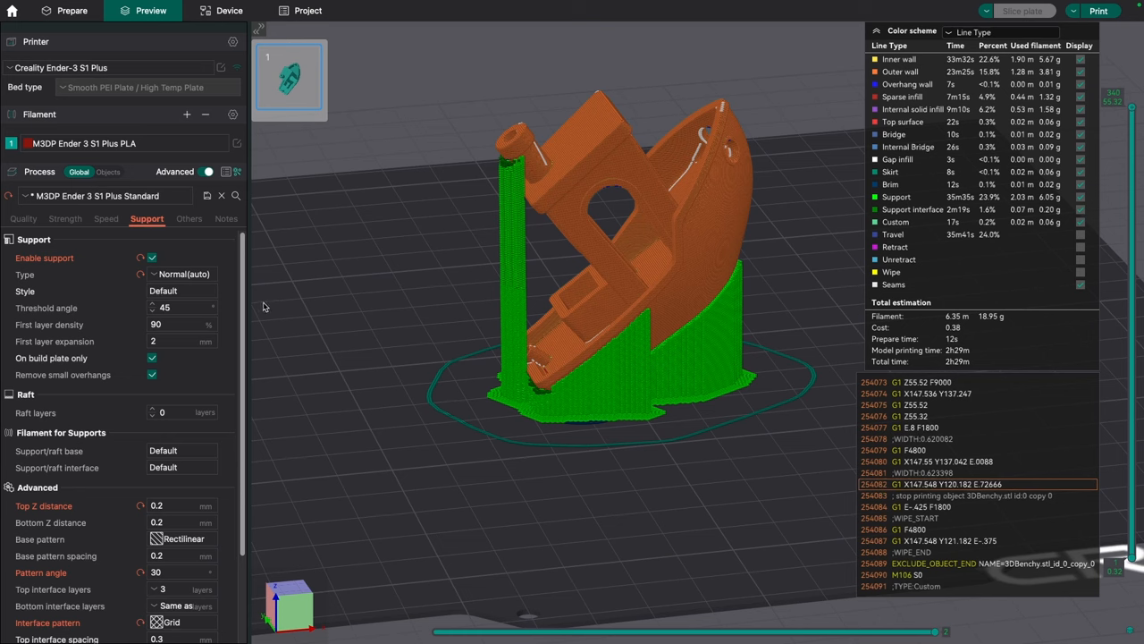
scroll("down", 3)
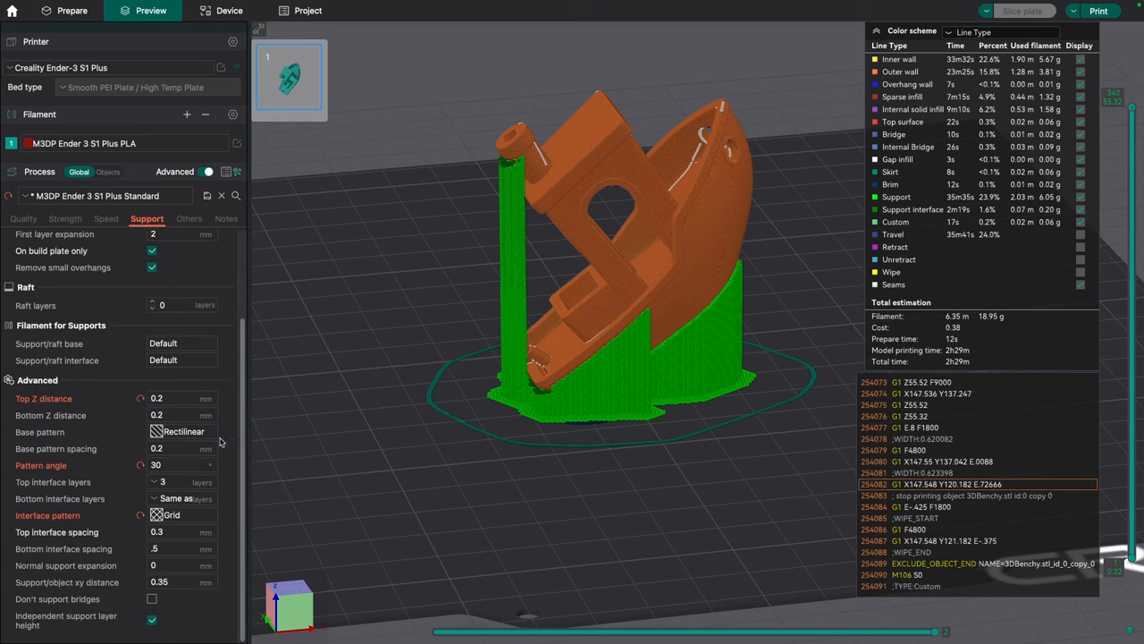
scroll("up", 3)
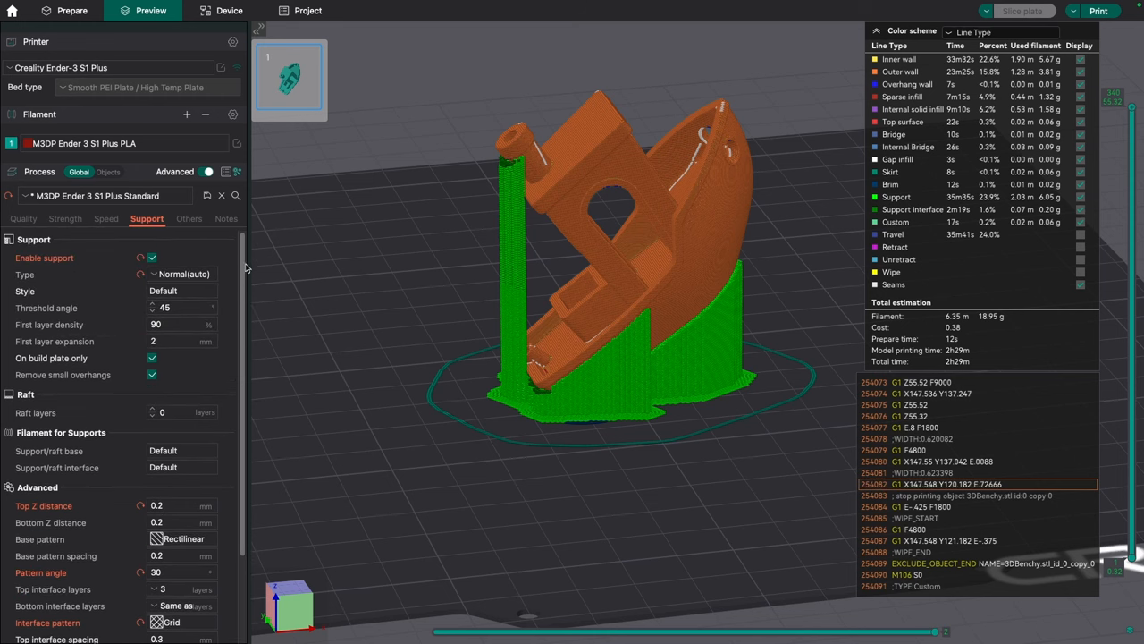
mouse_move(338, 292)
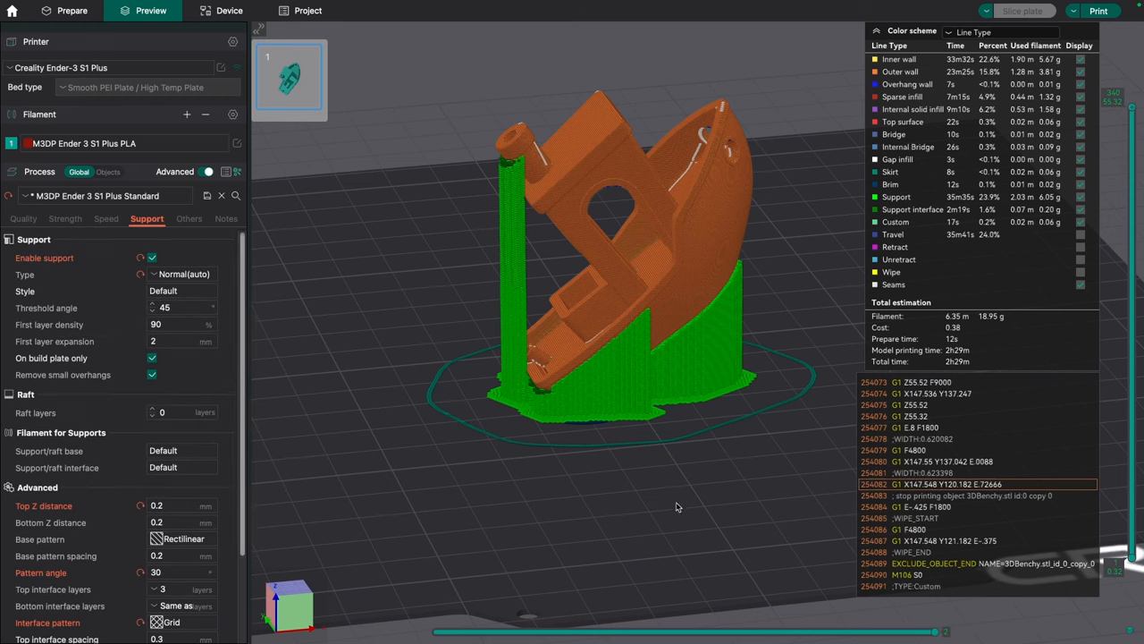
mouse_move(604, 271)
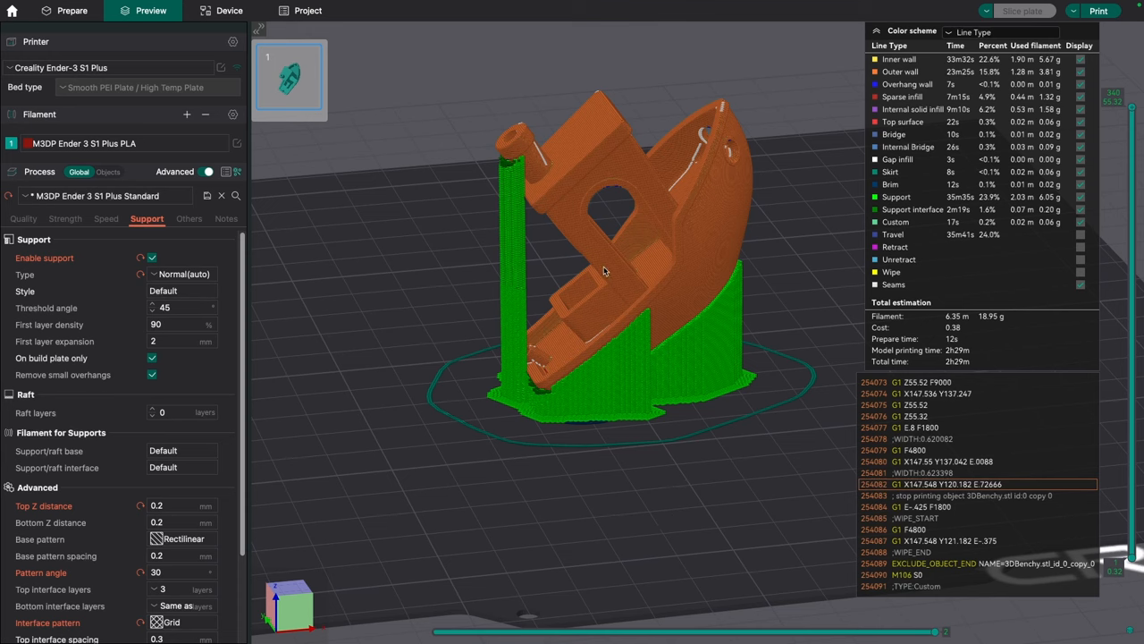
mouse_move(606, 272)
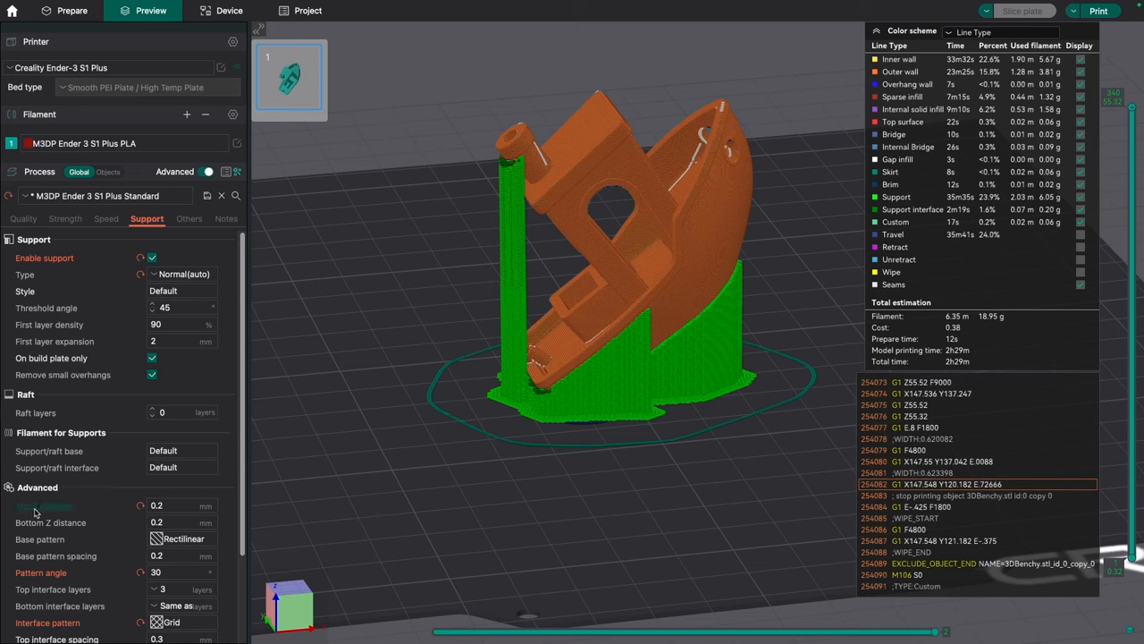
mouse_move(44, 505)
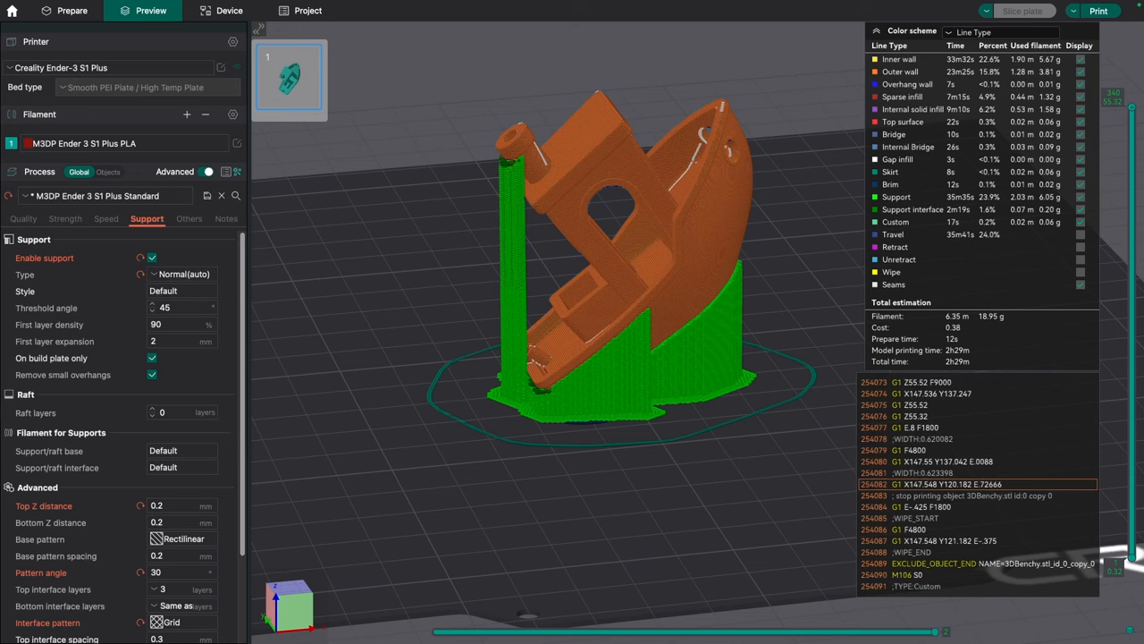